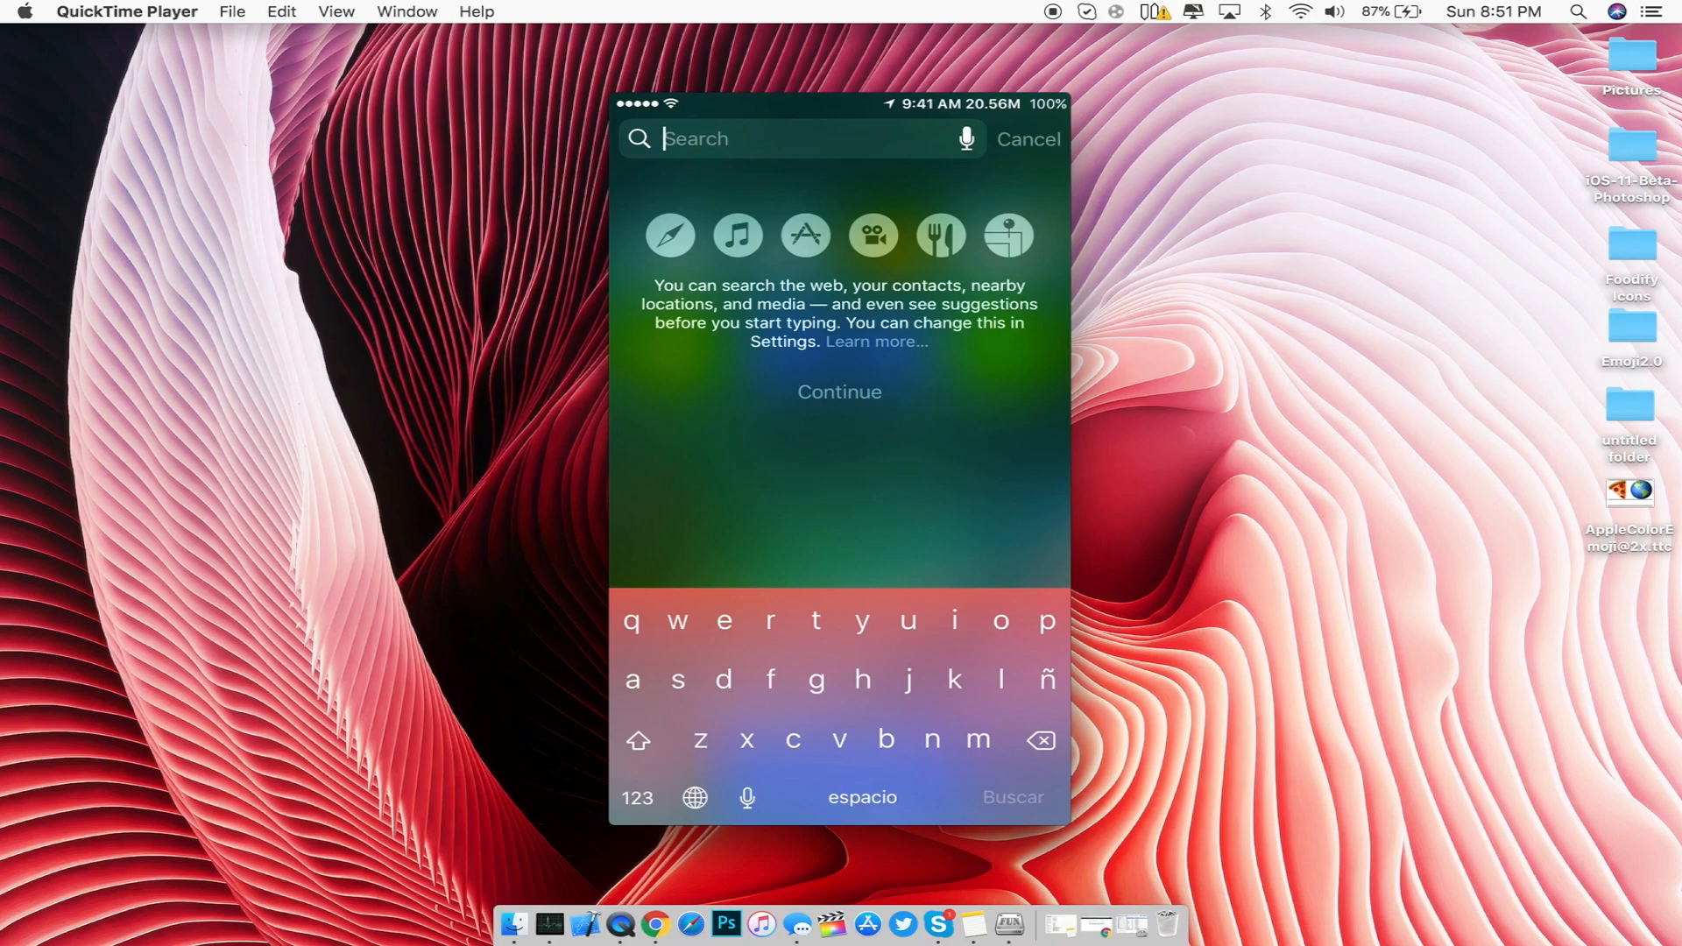
Step: Browse the mirrored iPhone emoji keyboard's Smileys & People, then return to the home screen
{"action": "left_click", "coordinate": [693, 797]}
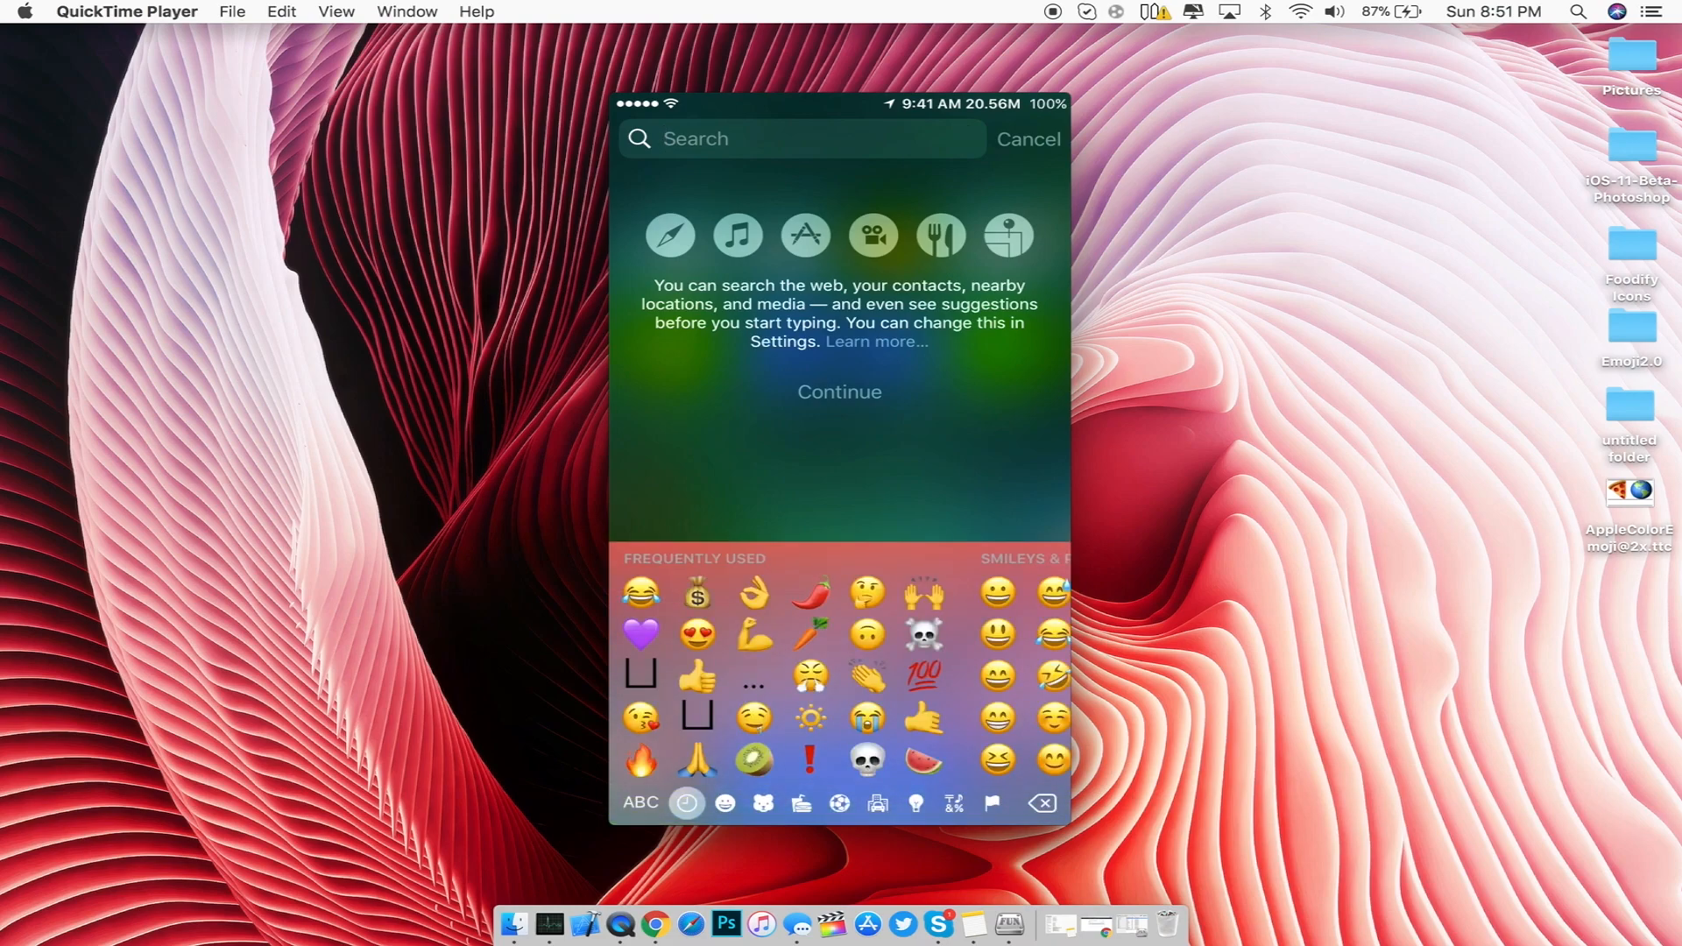
{"action": "left_click", "coordinate": [723, 802]}
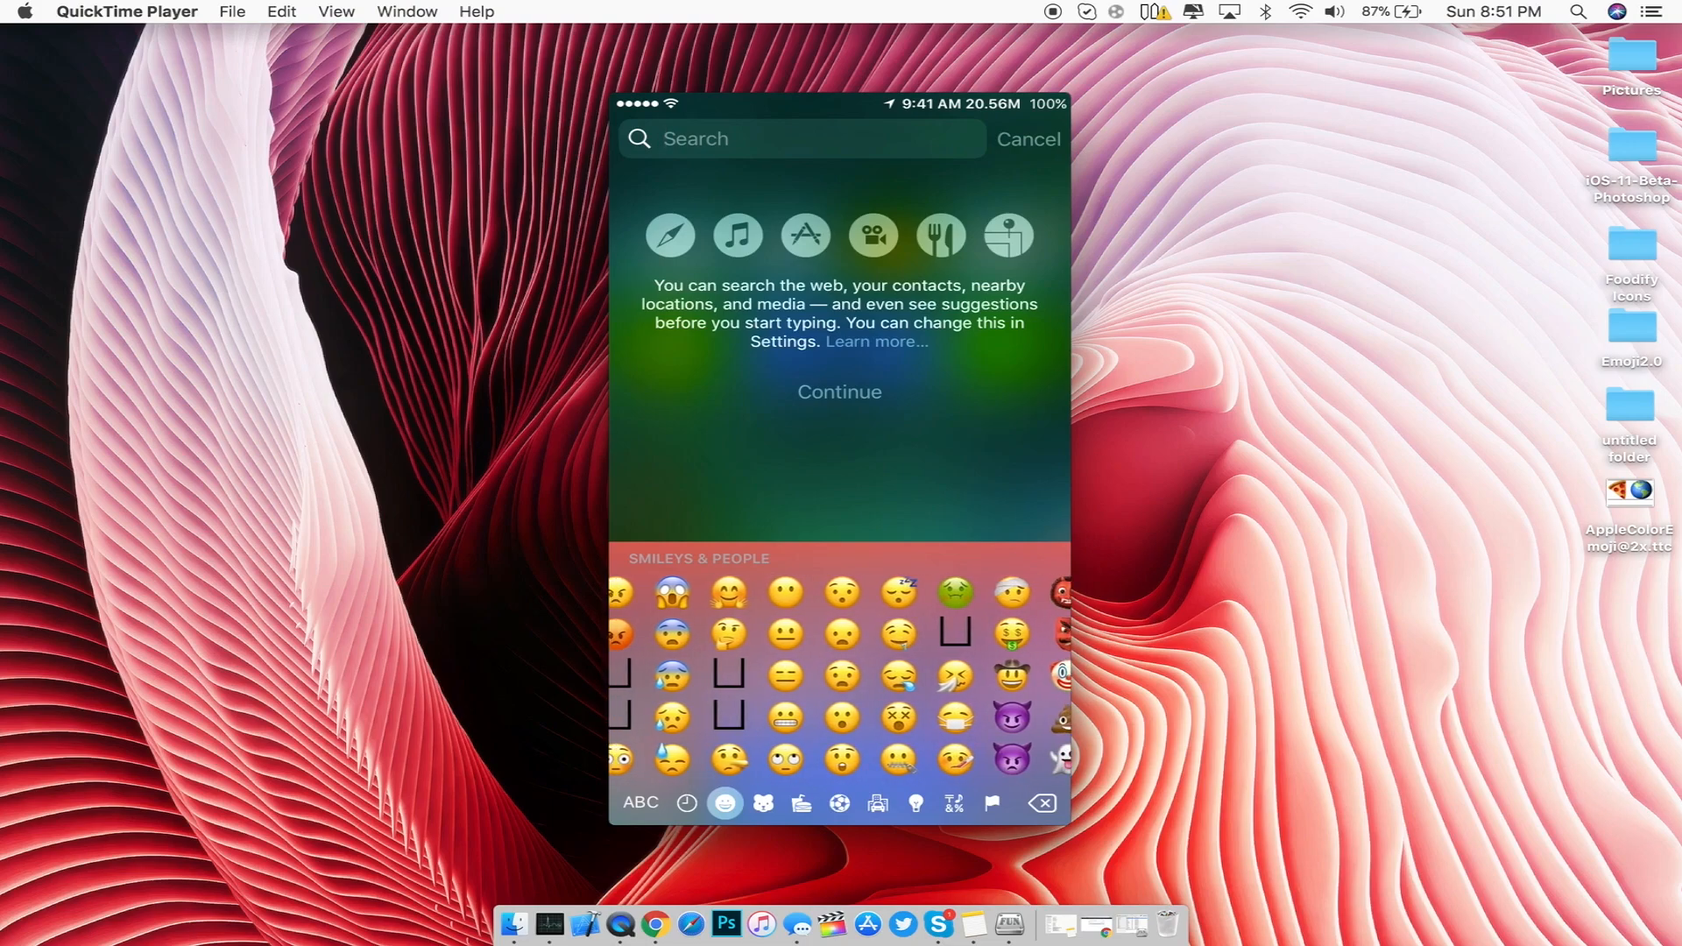
{"action": "left_click", "coordinate": [687, 802]}
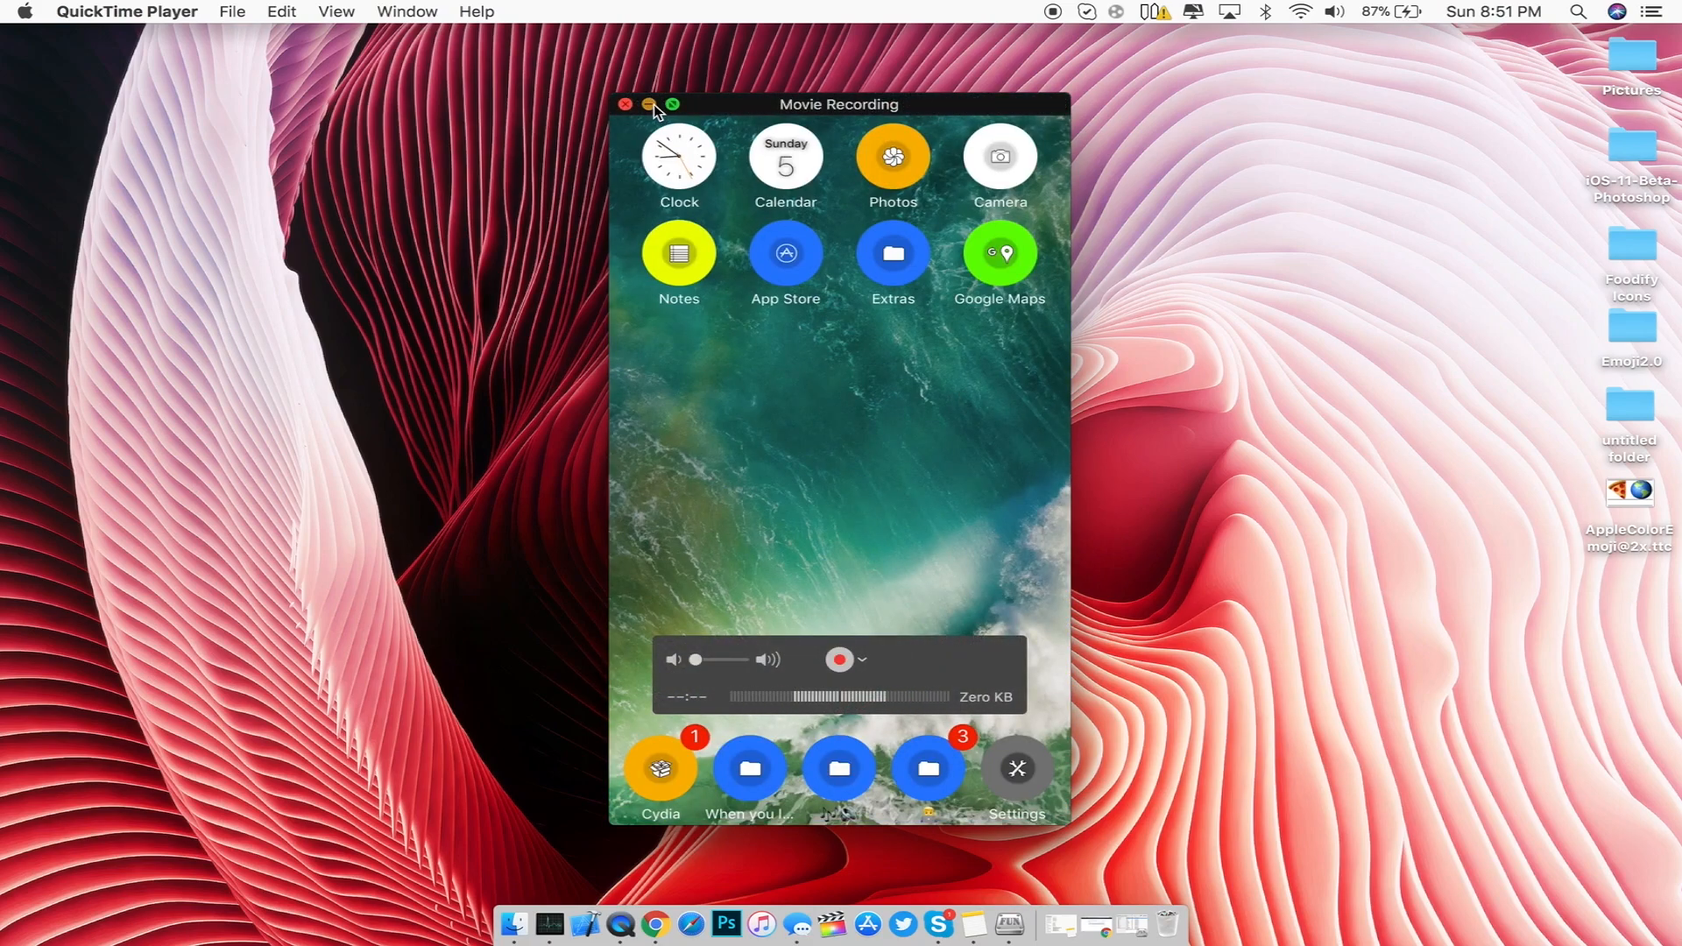
{"action": "left_click", "coordinate": [626, 104]}
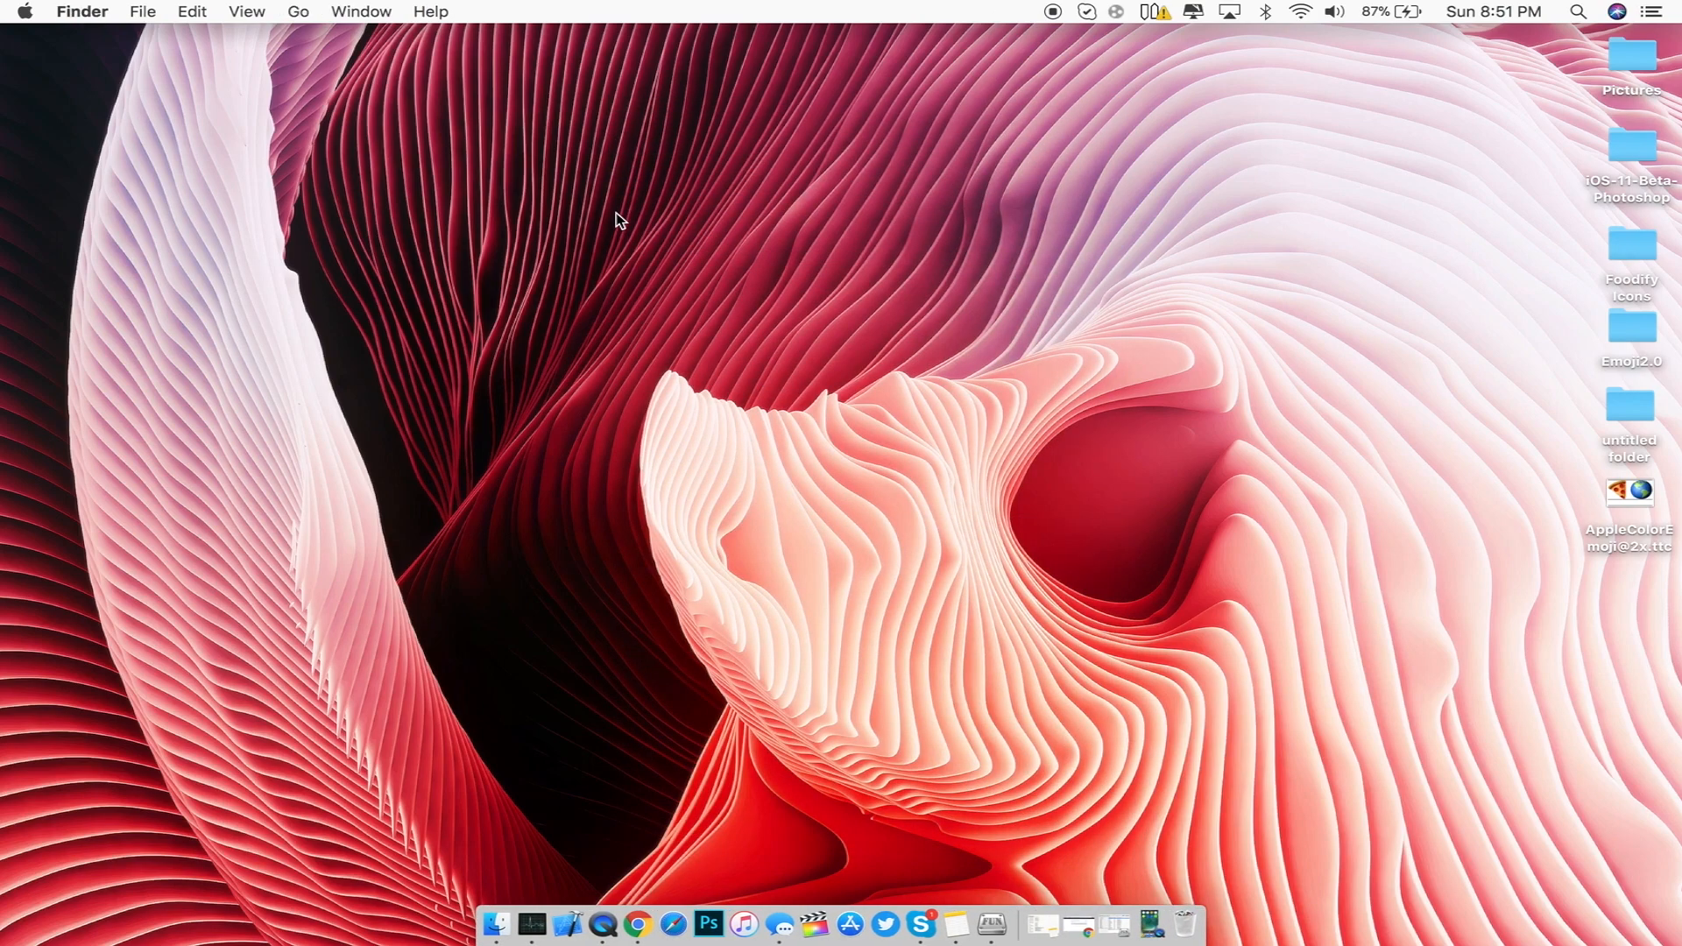
{"action": "mouse_move", "coordinate": [1618, 294]}
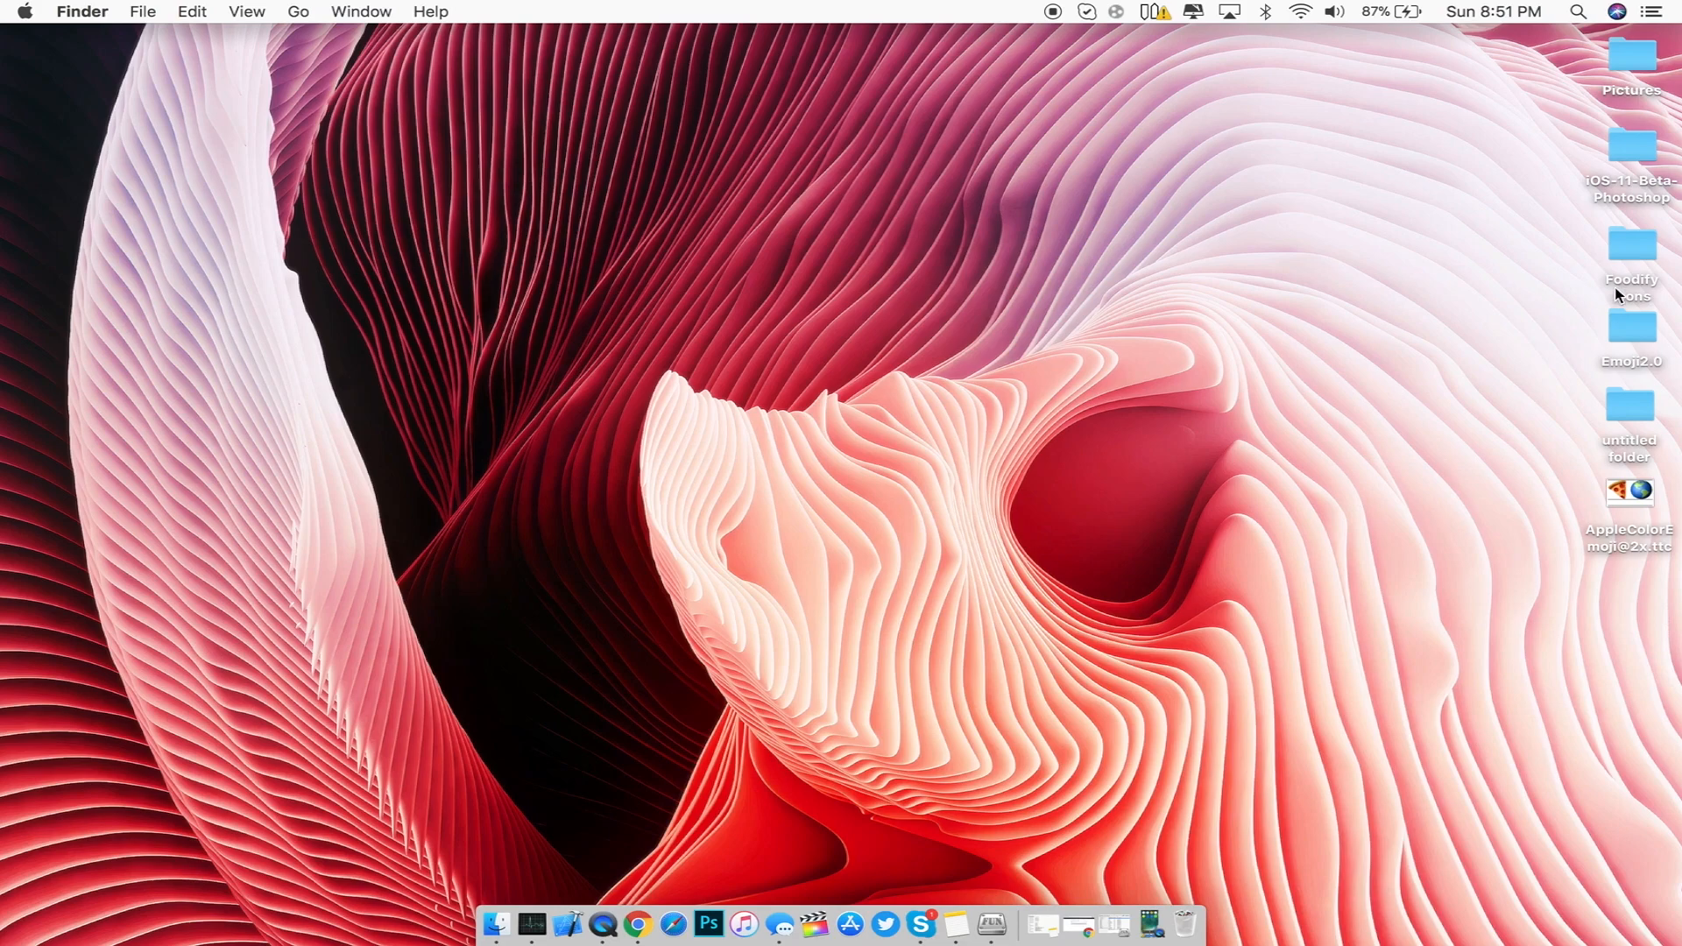
{"action": "left_click_drag", "start_coordinate": [1627, 491], "coordinate": [755, 231]}
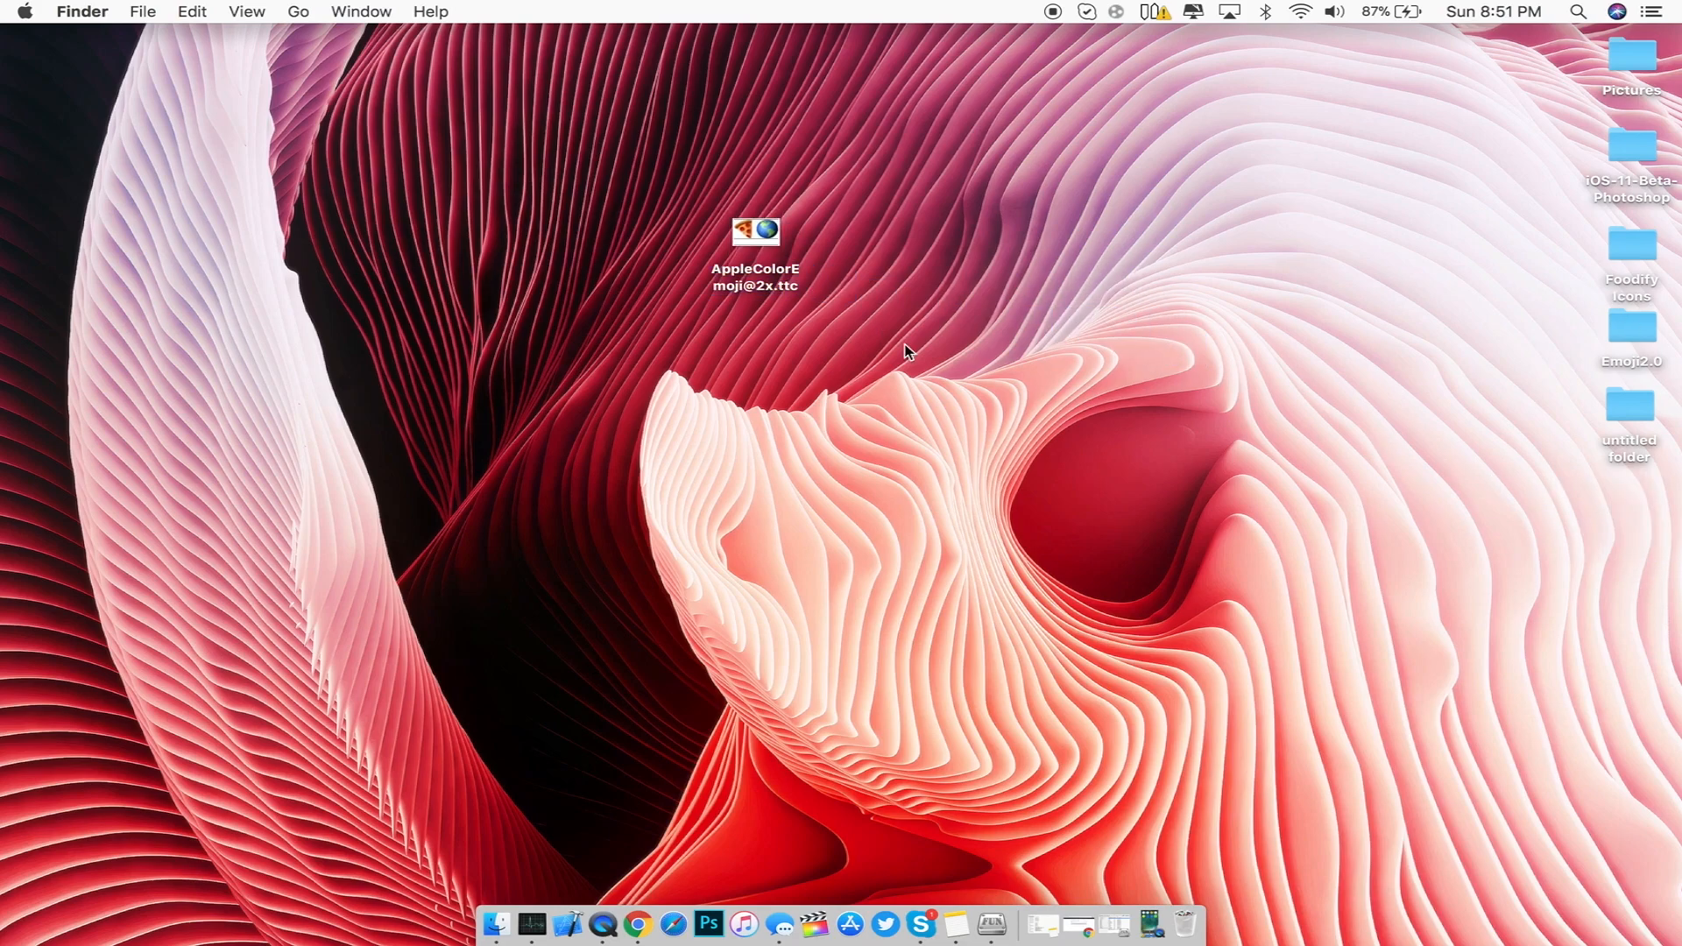
{"action": "mouse_move", "coordinate": [781, 303]}
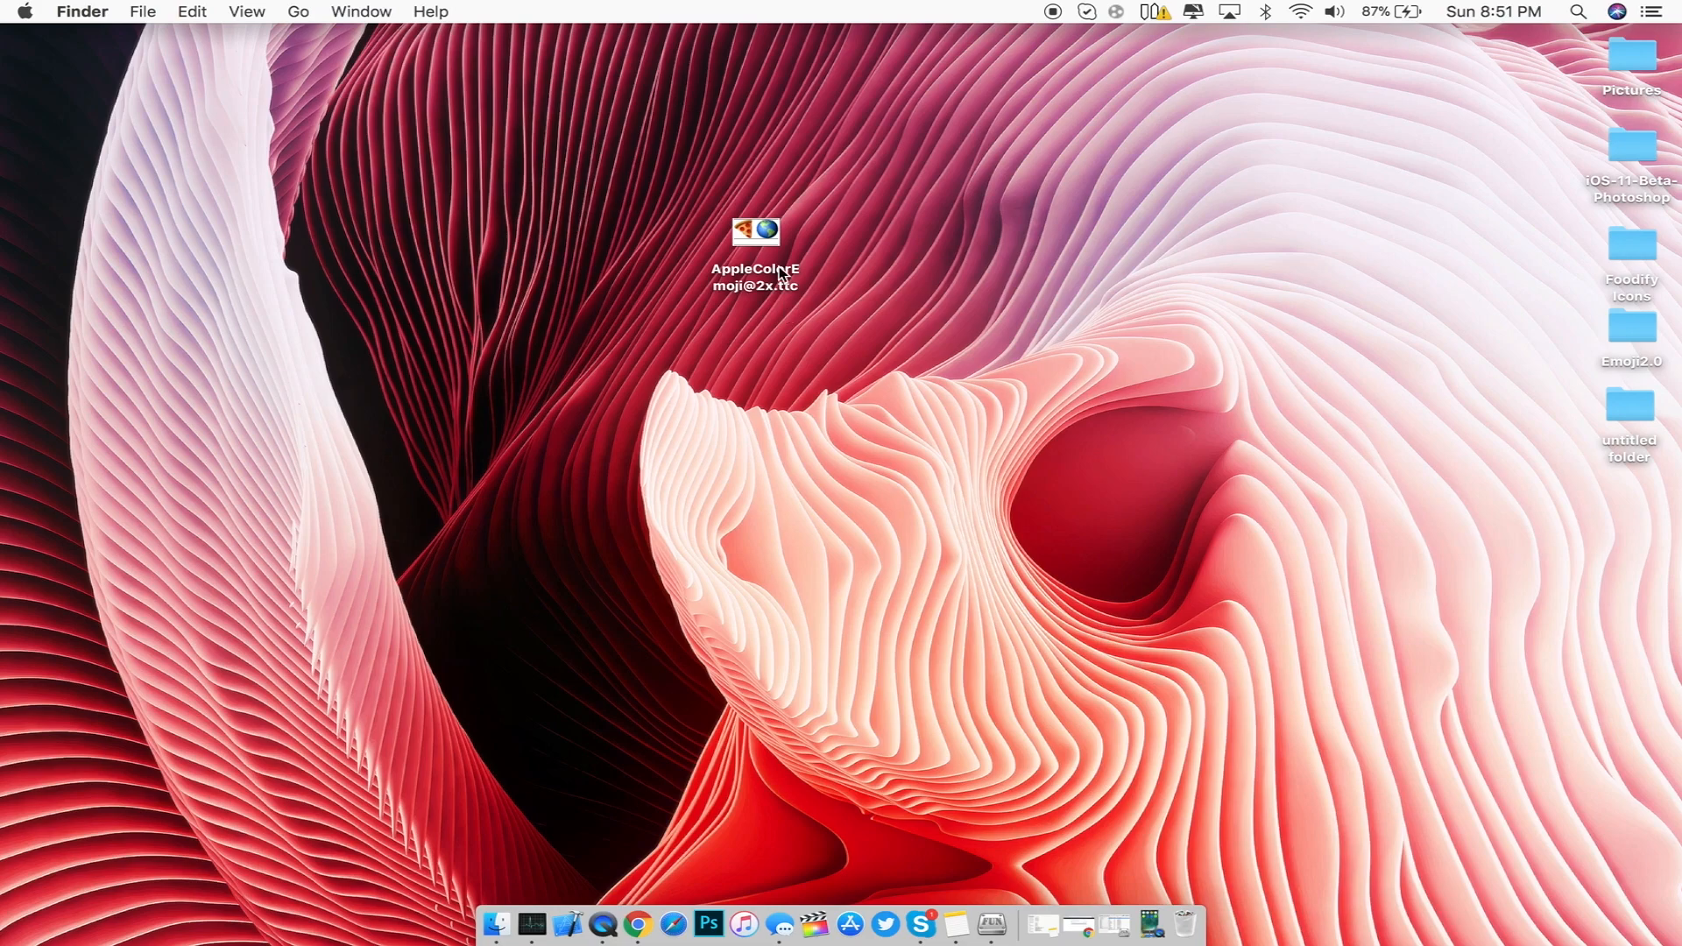
{"action": "left_click_drag", "start_coordinate": [756, 231], "coordinate": [858, 136]}
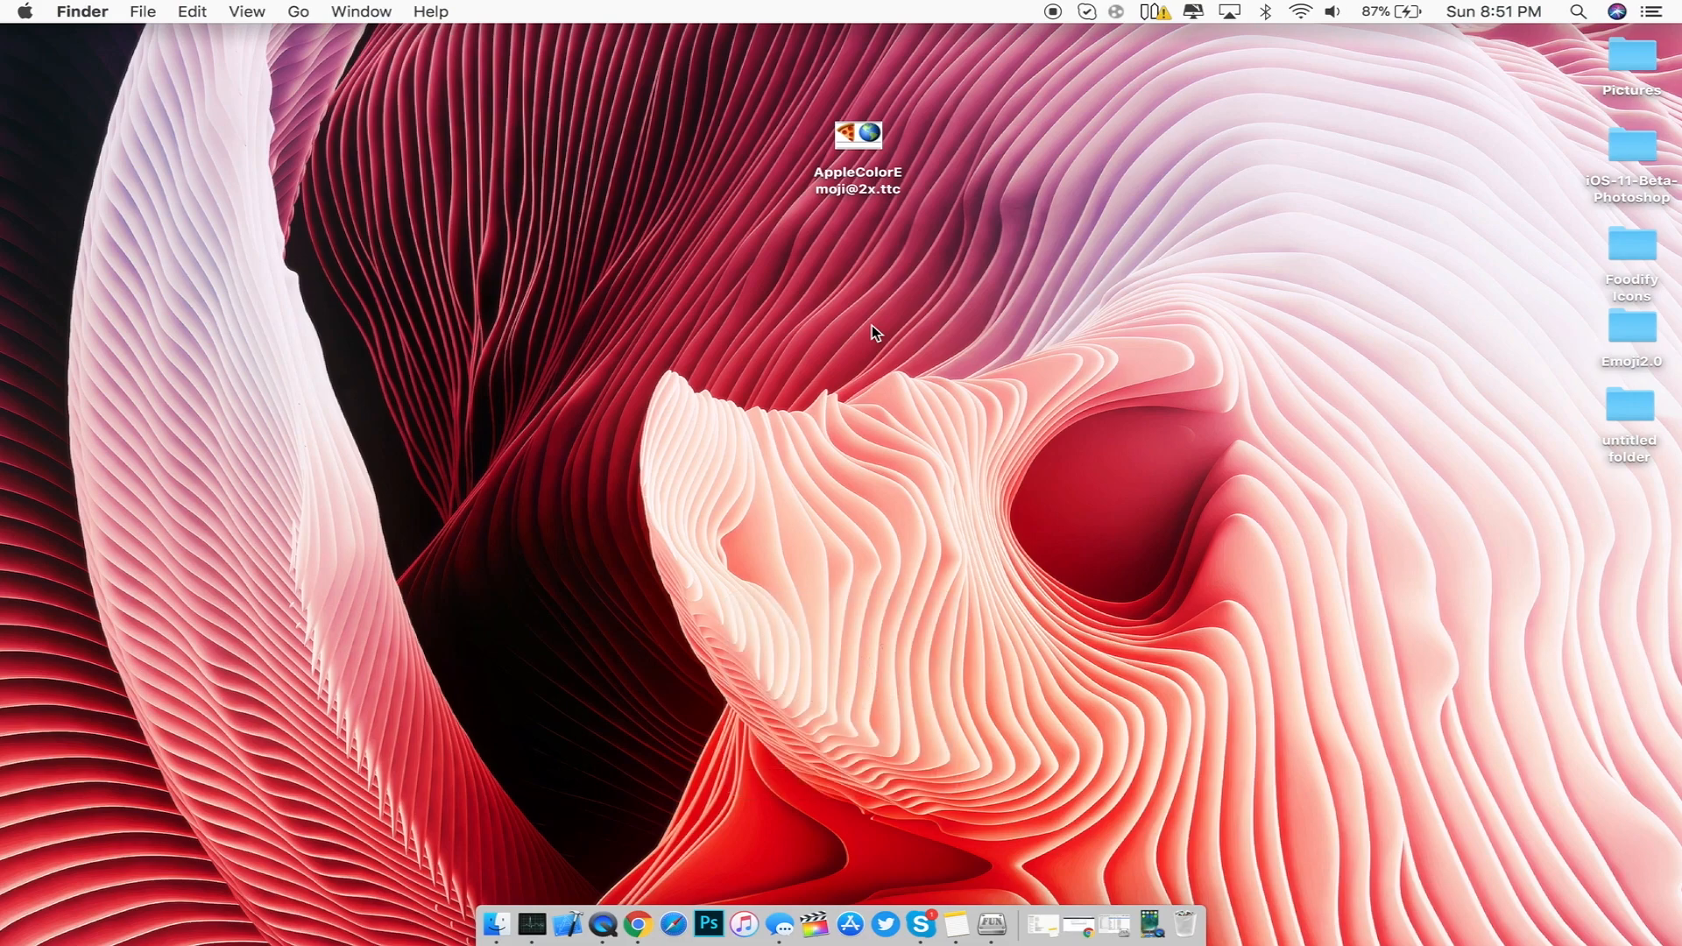
{"action": "mouse_move", "coordinate": [1005, 794]}
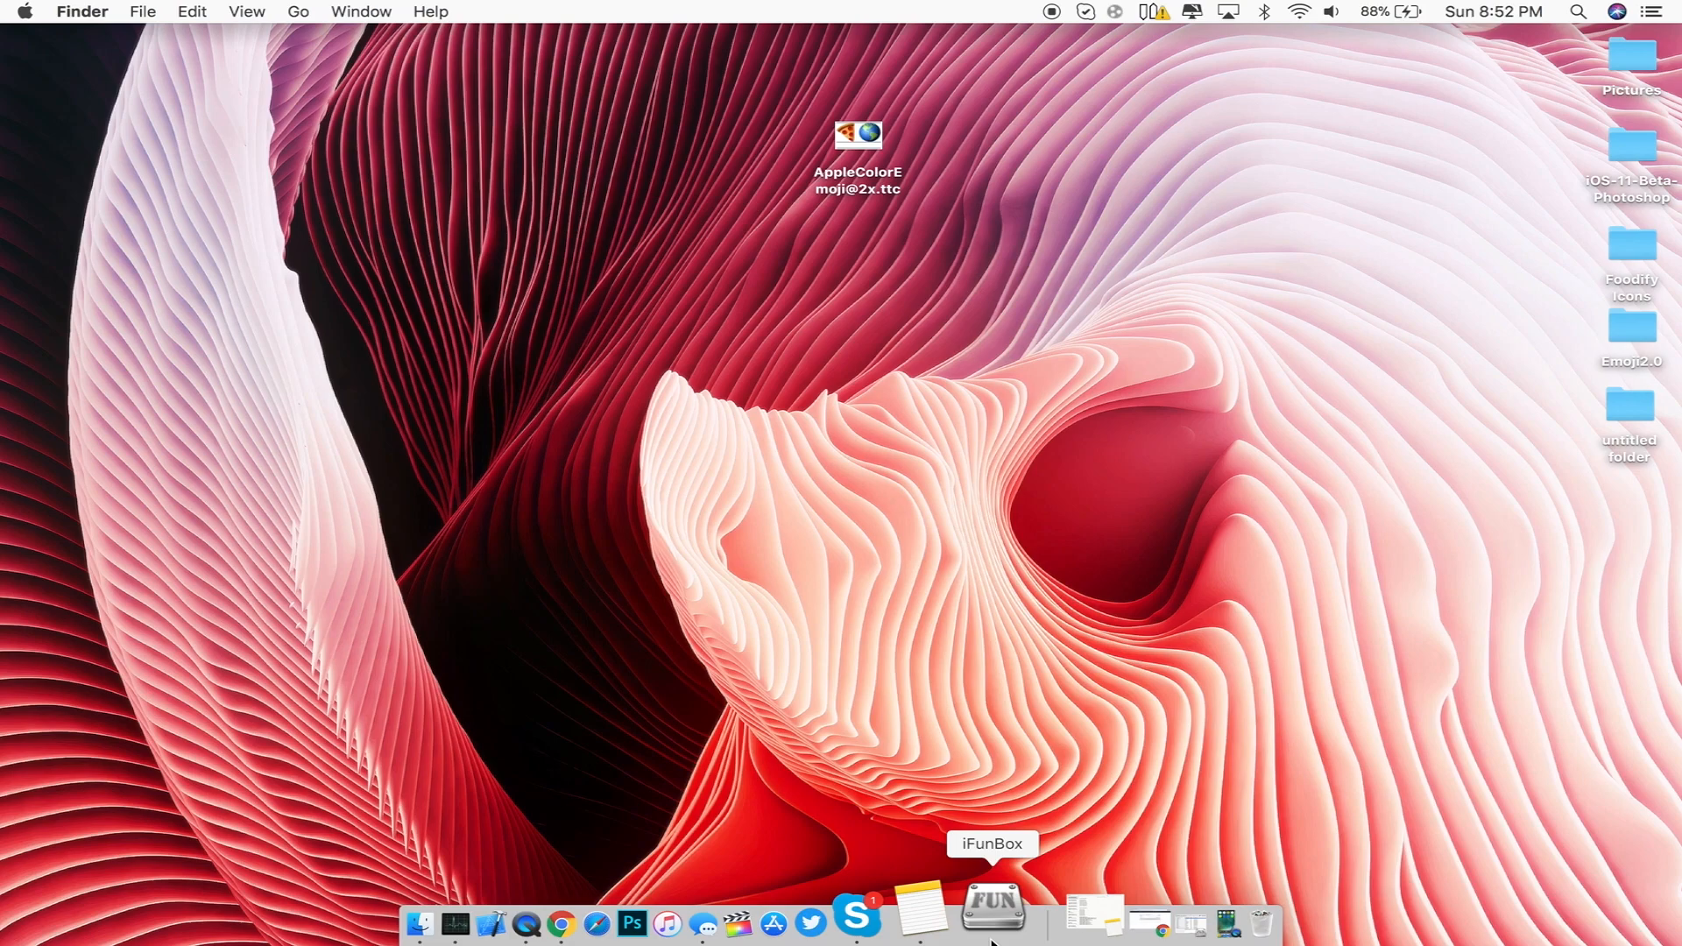
Step: Launch iFunBox and enter the iPhone's Raw File System System folder
{"action": "left_click", "coordinate": [990, 919]}
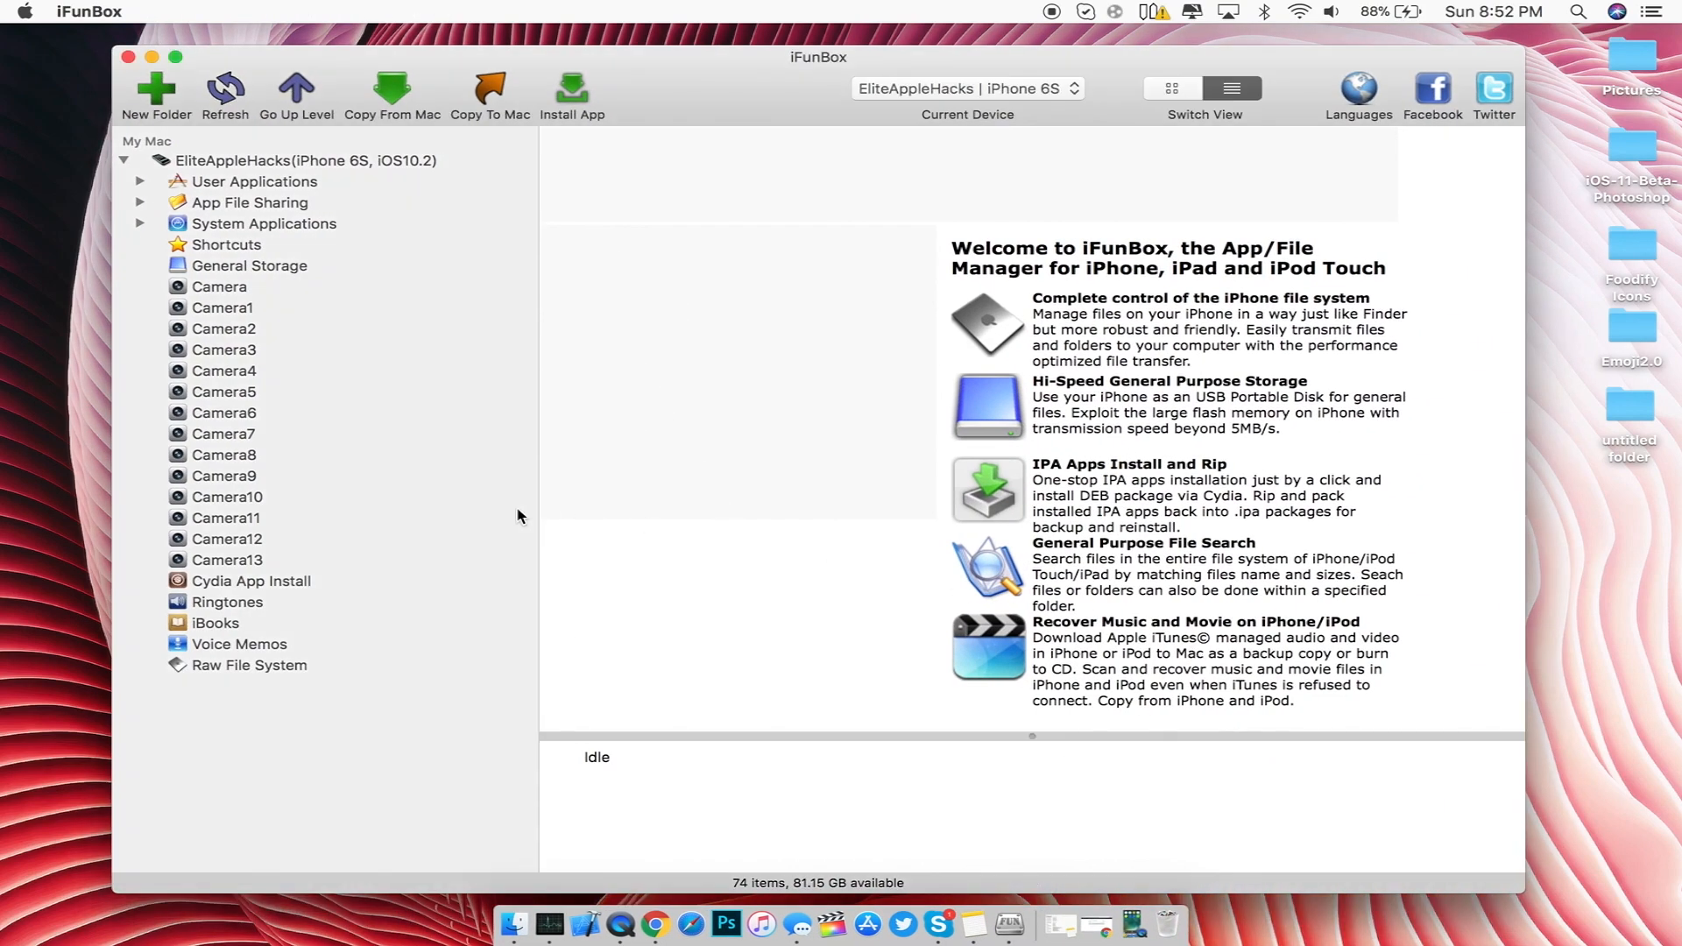
{"action": "left_click", "coordinate": [247, 666]}
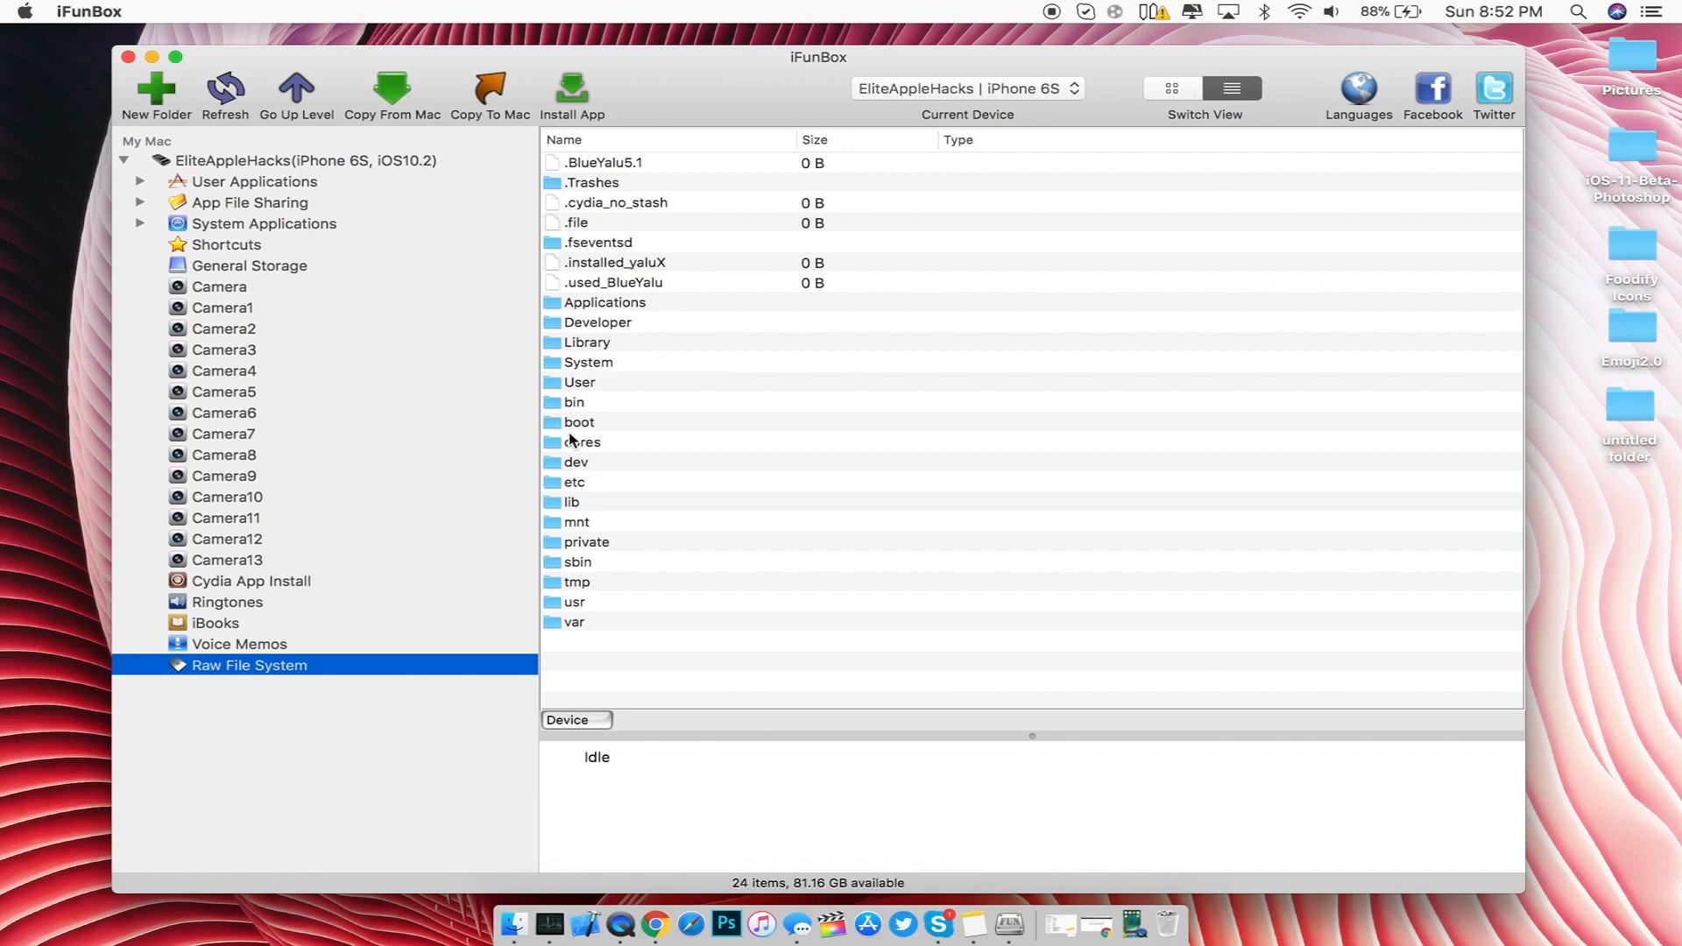
{"action": "mouse_move", "coordinate": [603, 404]}
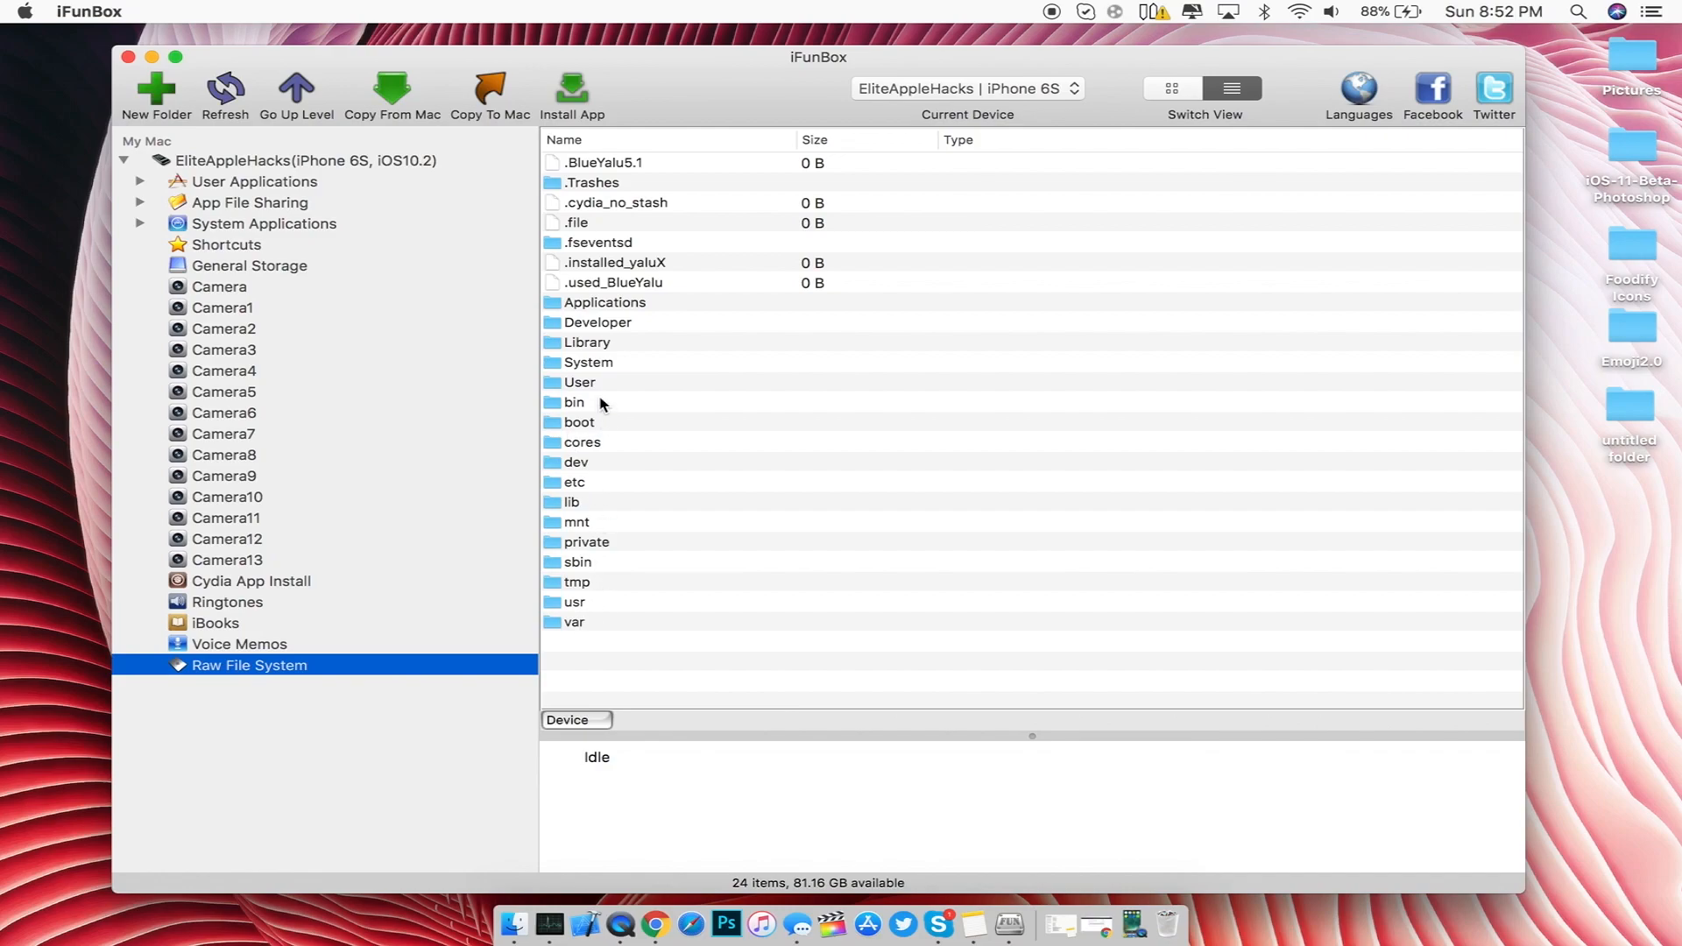
{"action": "double_click", "coordinate": [587, 342]}
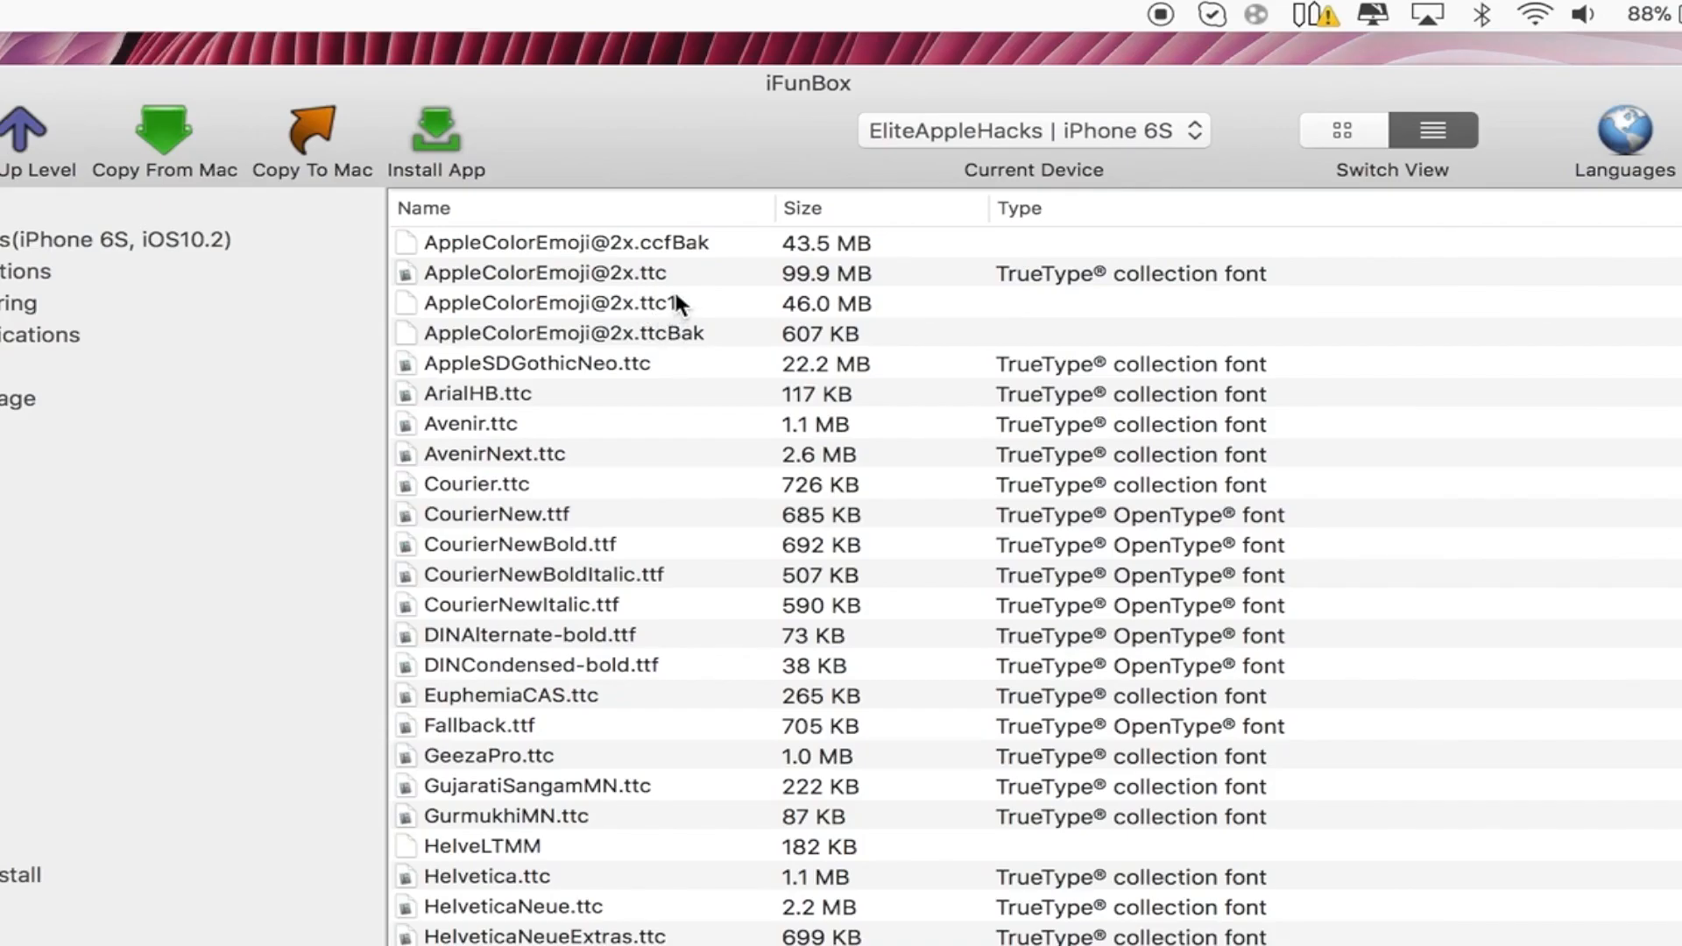
{"action": "left_click", "coordinate": [562, 333]}
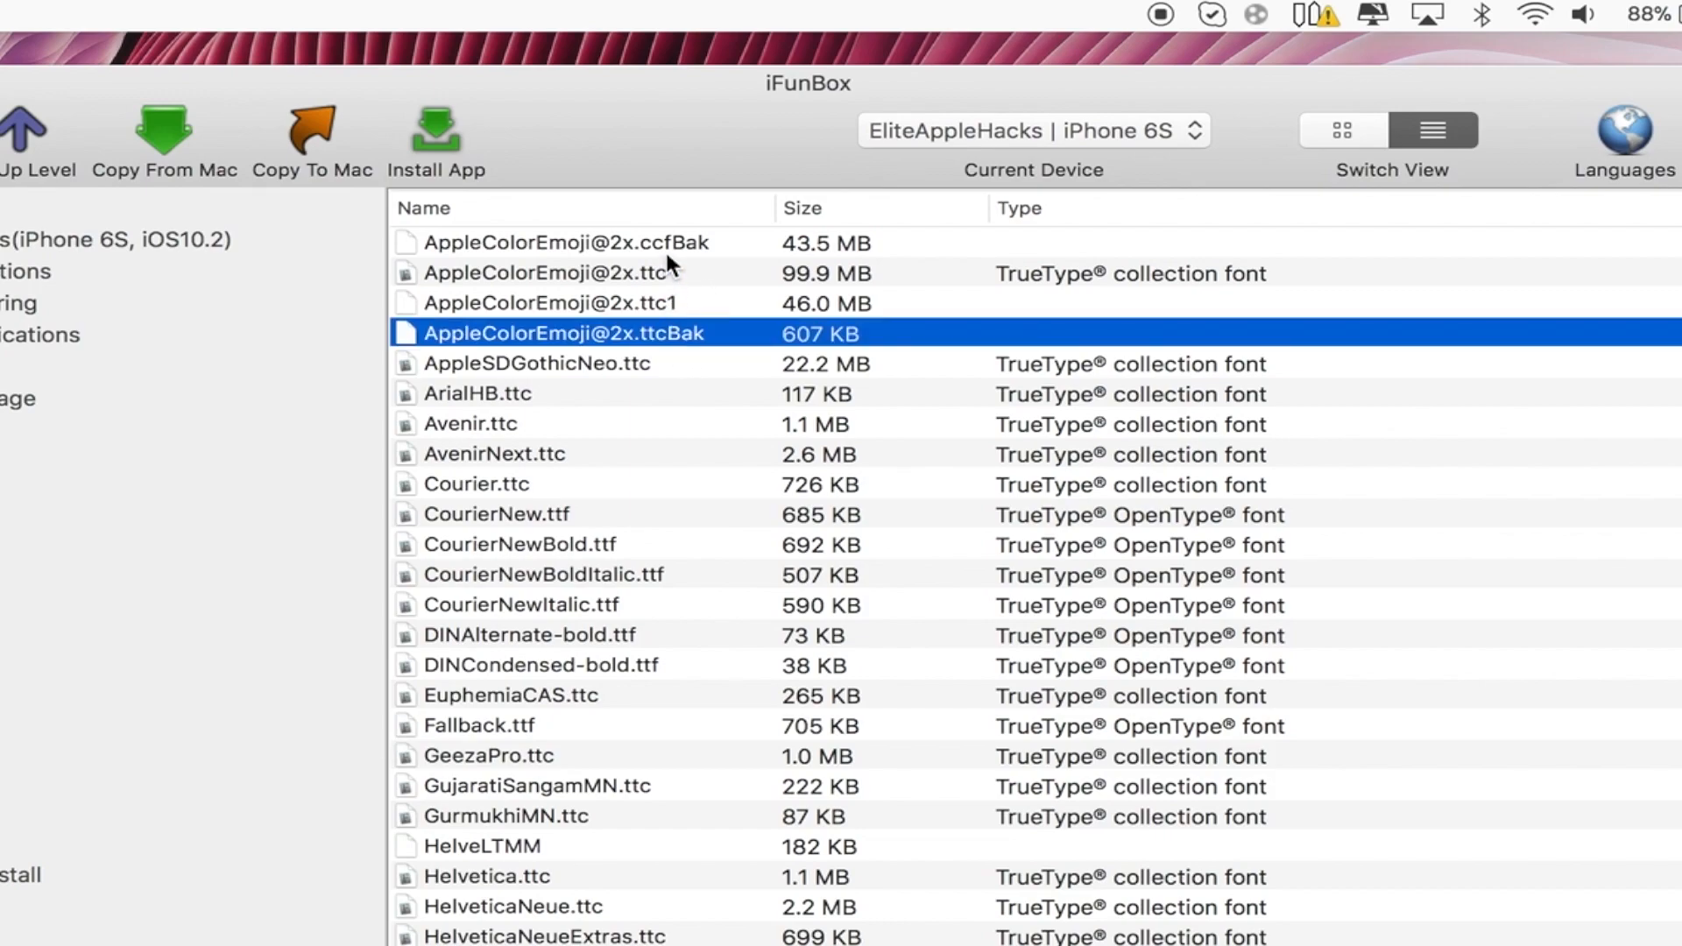
{"action": "left_click", "coordinate": [562, 242]}
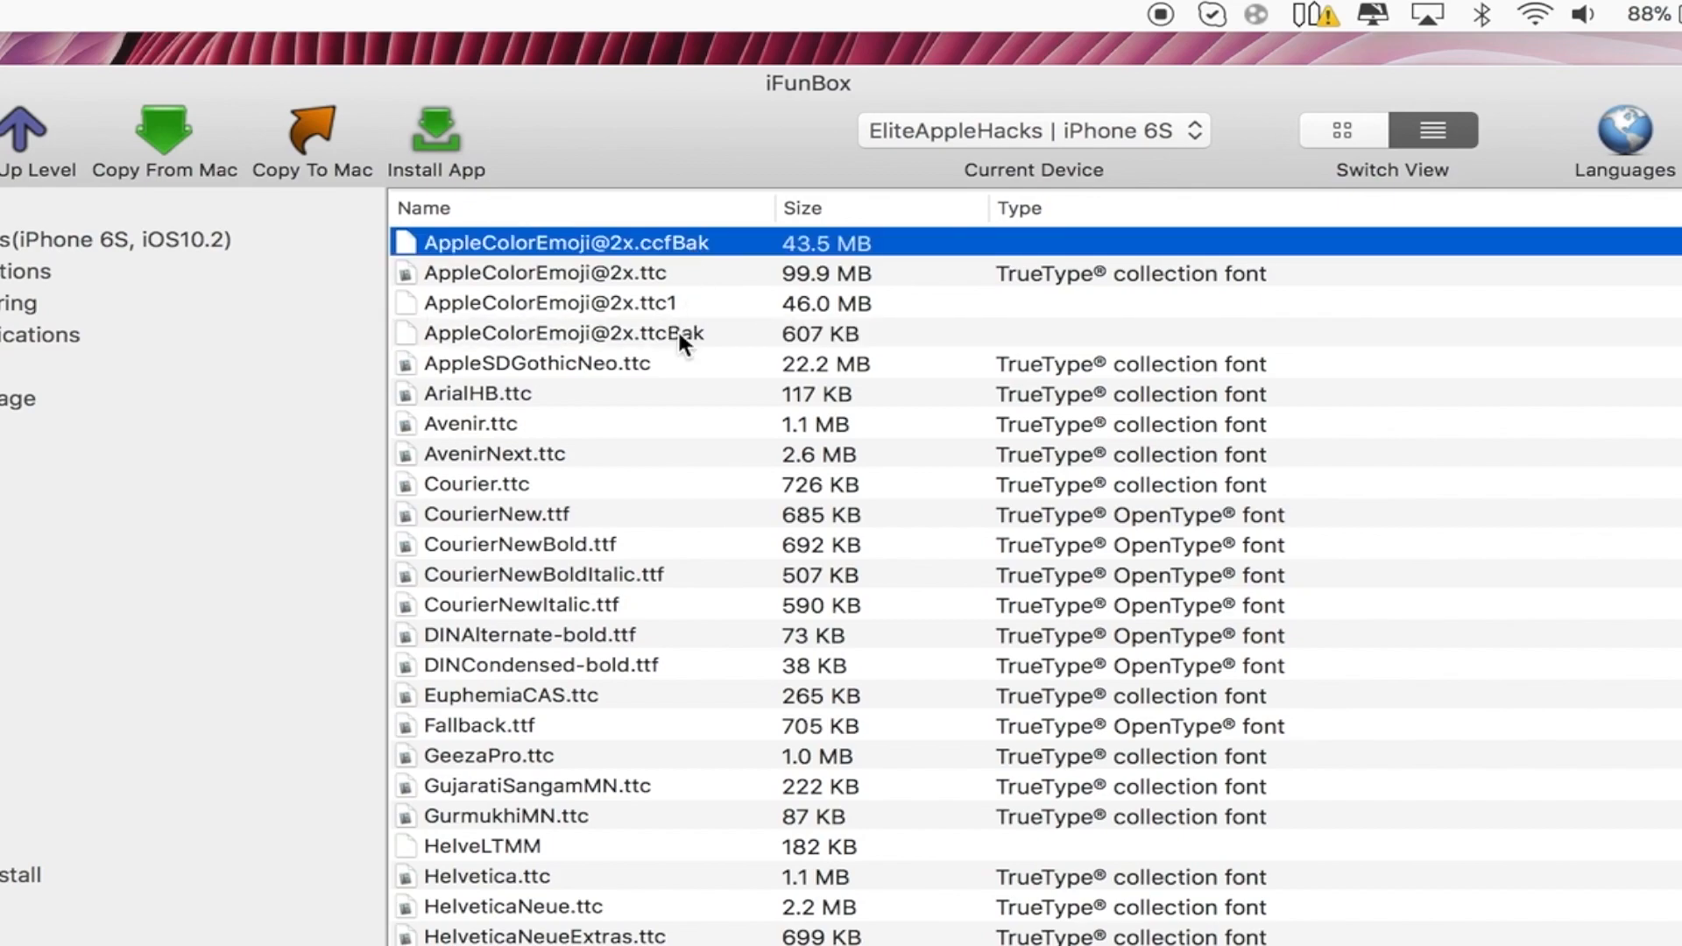
{"action": "left_click", "coordinate": [565, 333]}
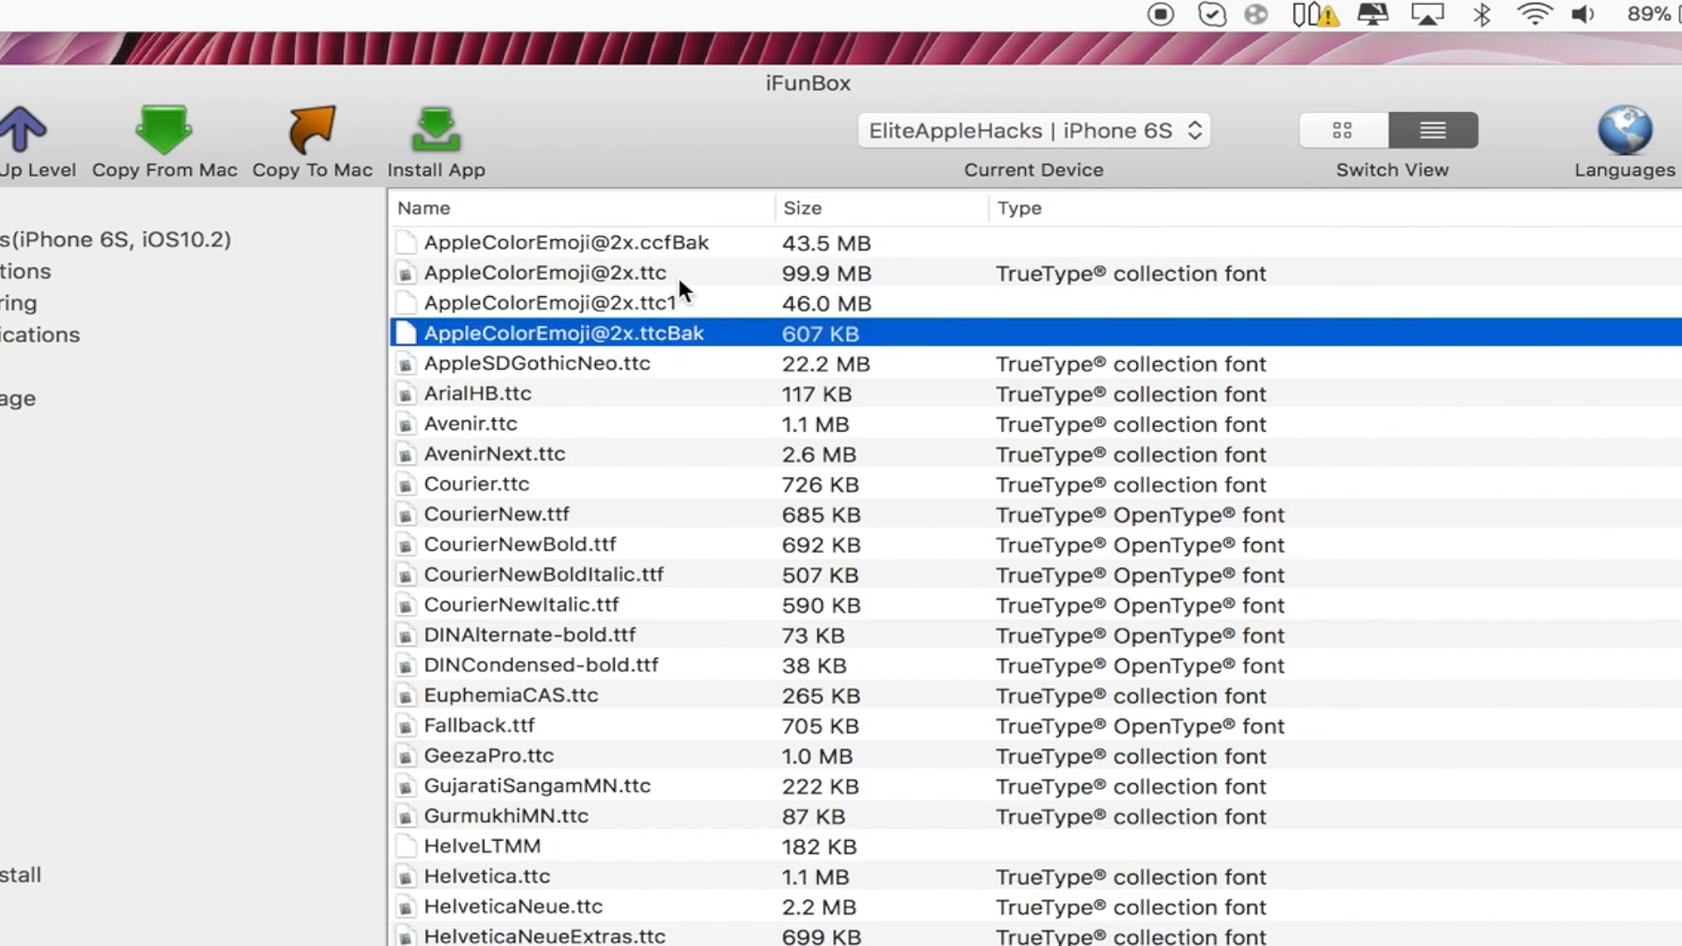
{"action": "left_click", "coordinate": [550, 303]}
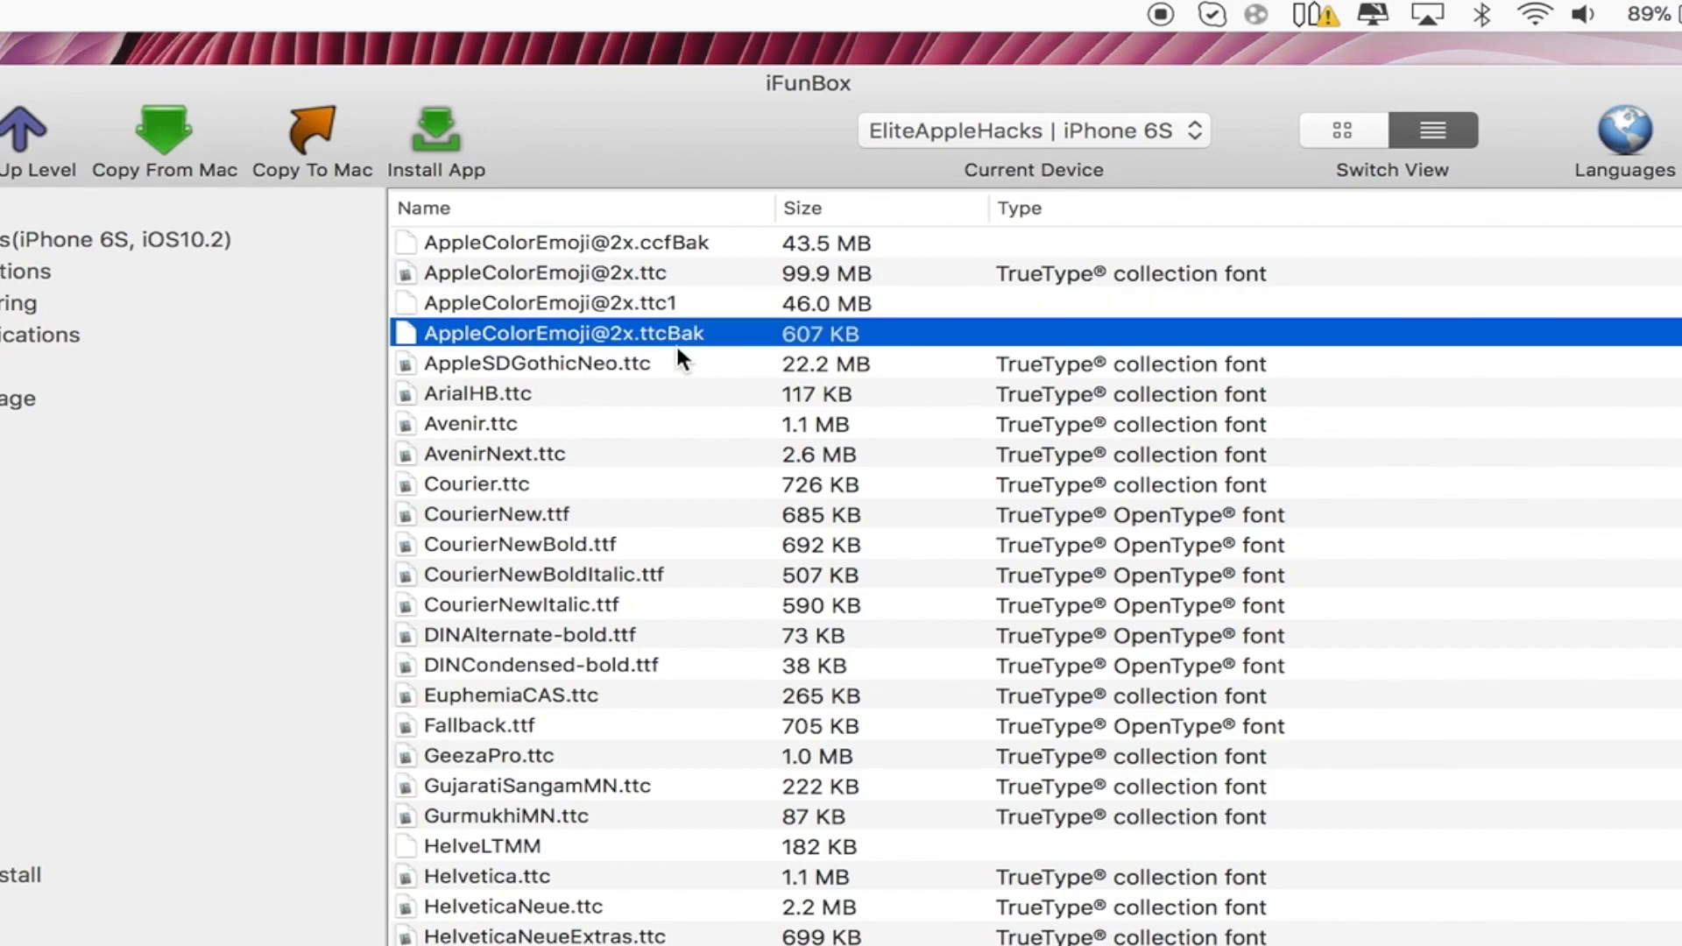
{"action": "left_click", "coordinate": [566, 242]}
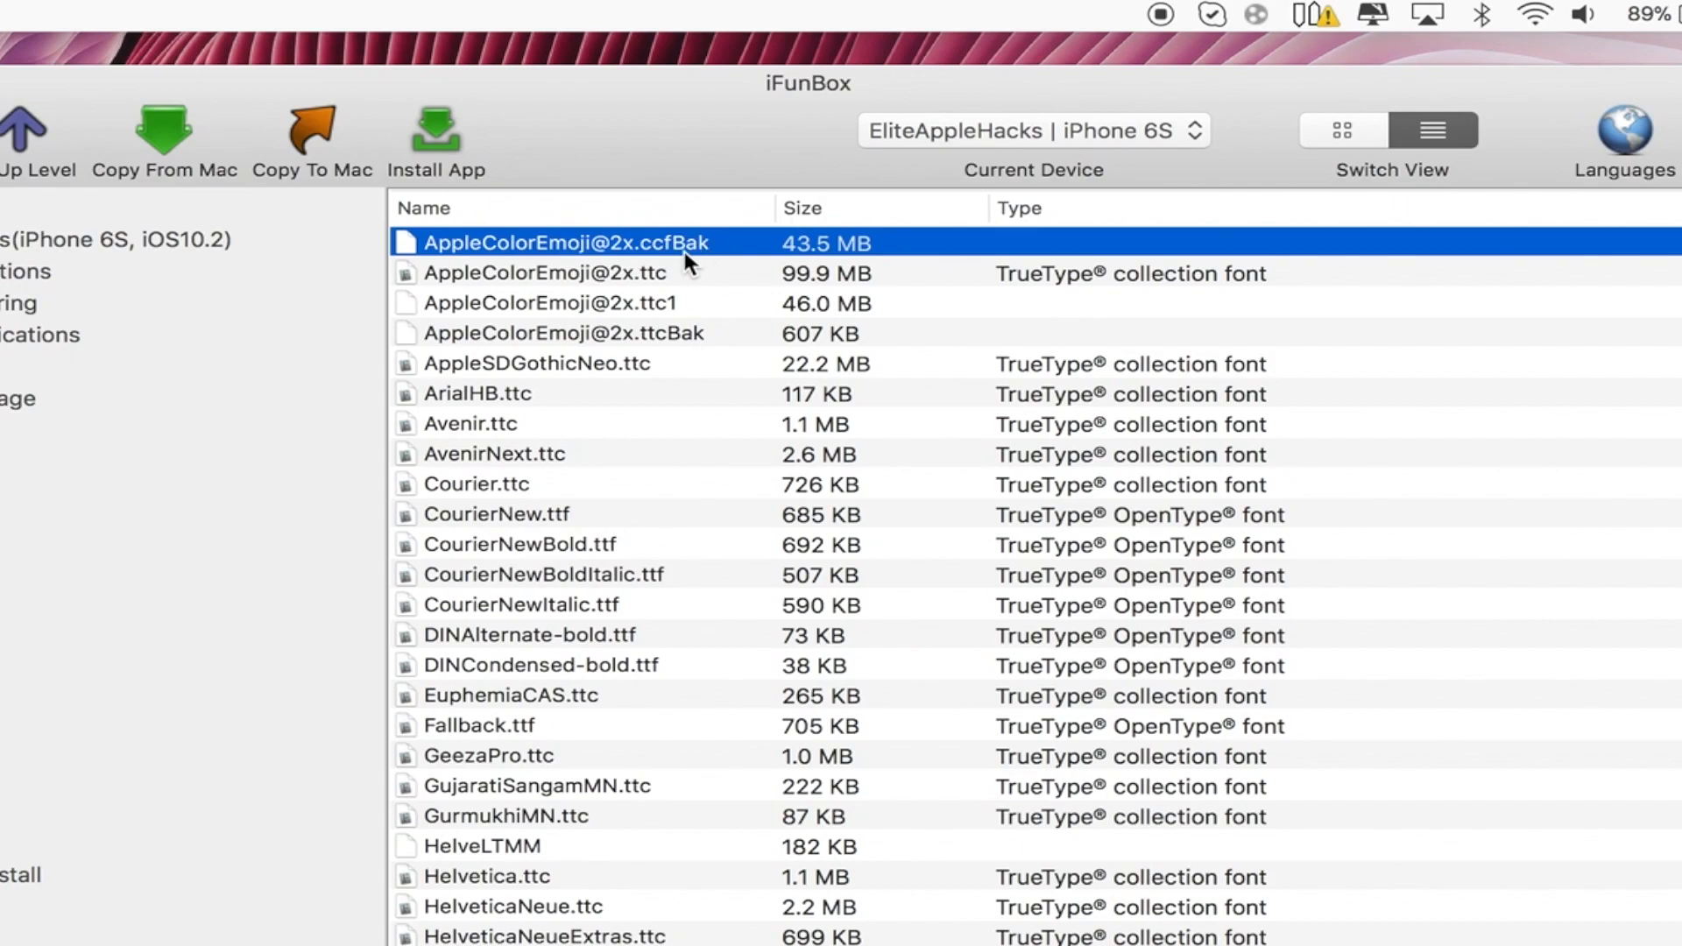
{"action": "mouse_move", "coordinate": [687, 341]}
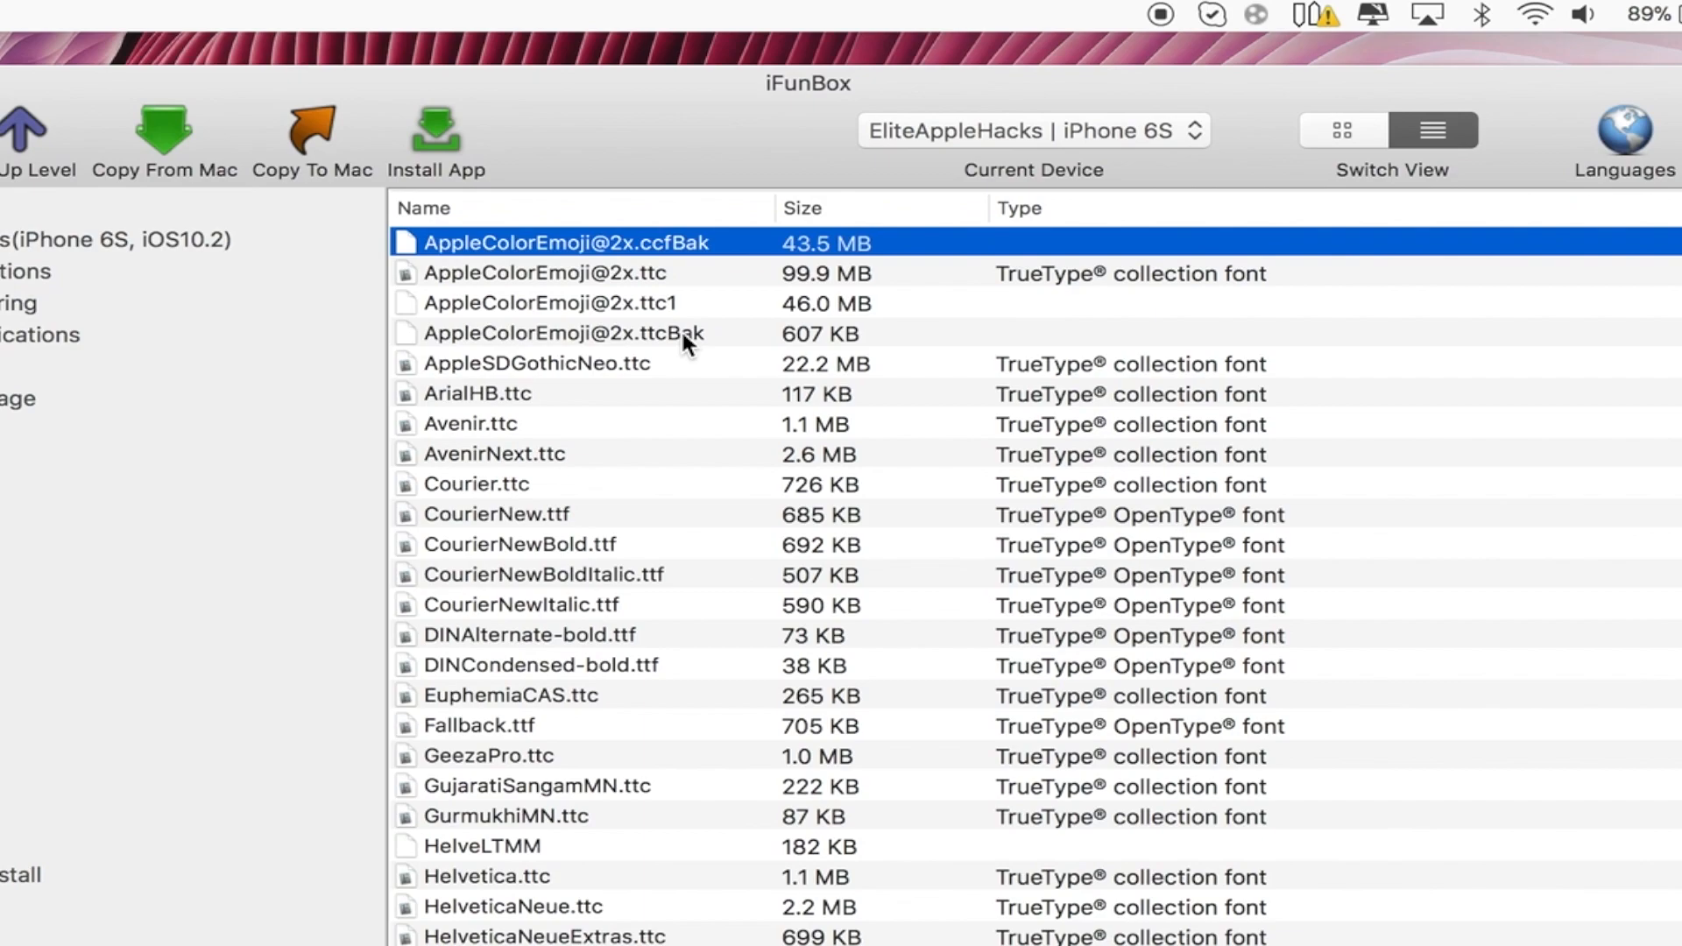
Step: Go up to Fonts and reopen the Core folder listing the emoji fonts
{"action": "left_click", "coordinate": [550, 303]}
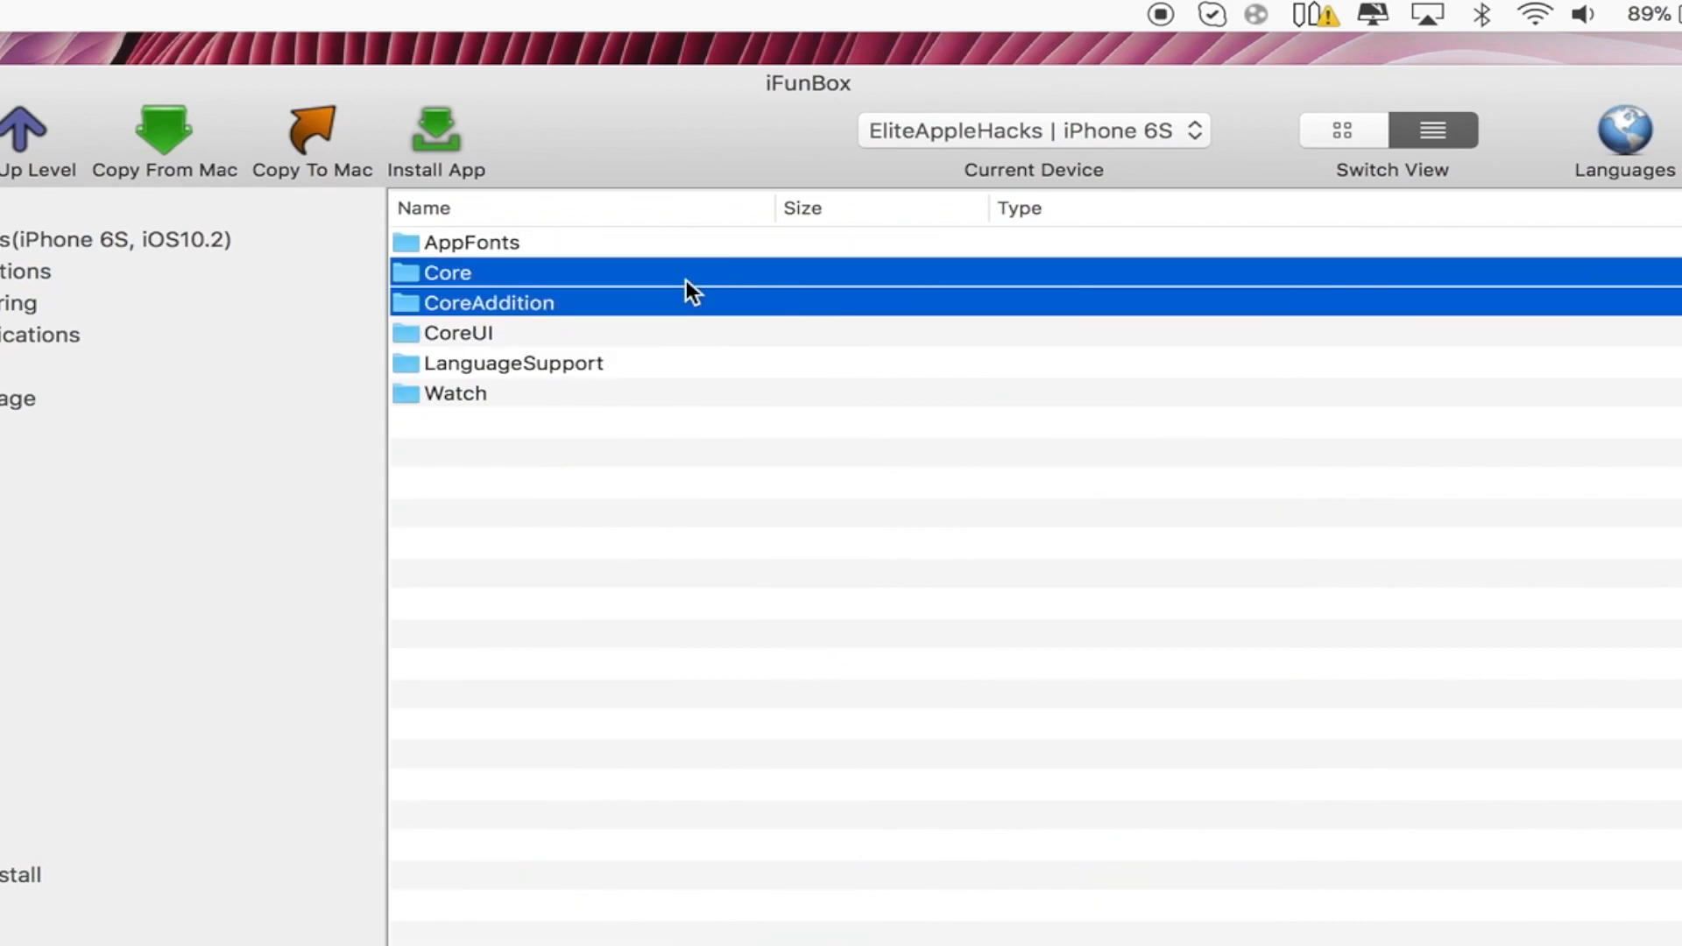
{"action": "left_click", "coordinate": [445, 274]}
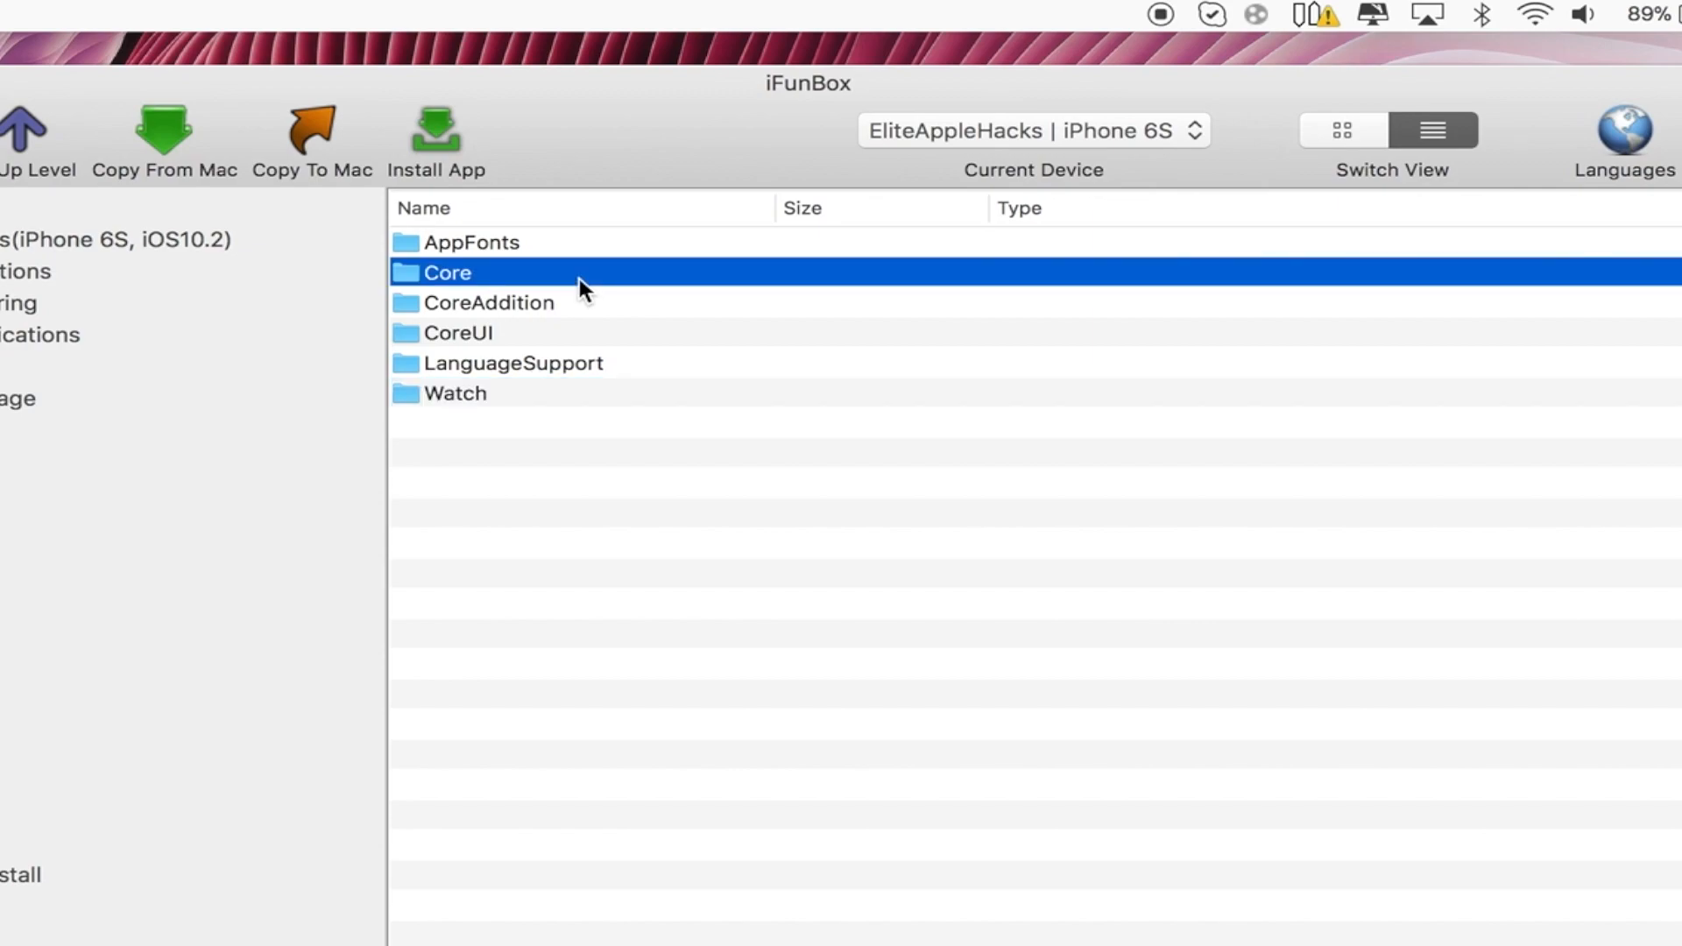
{"action": "double_click", "coordinate": [445, 272]}
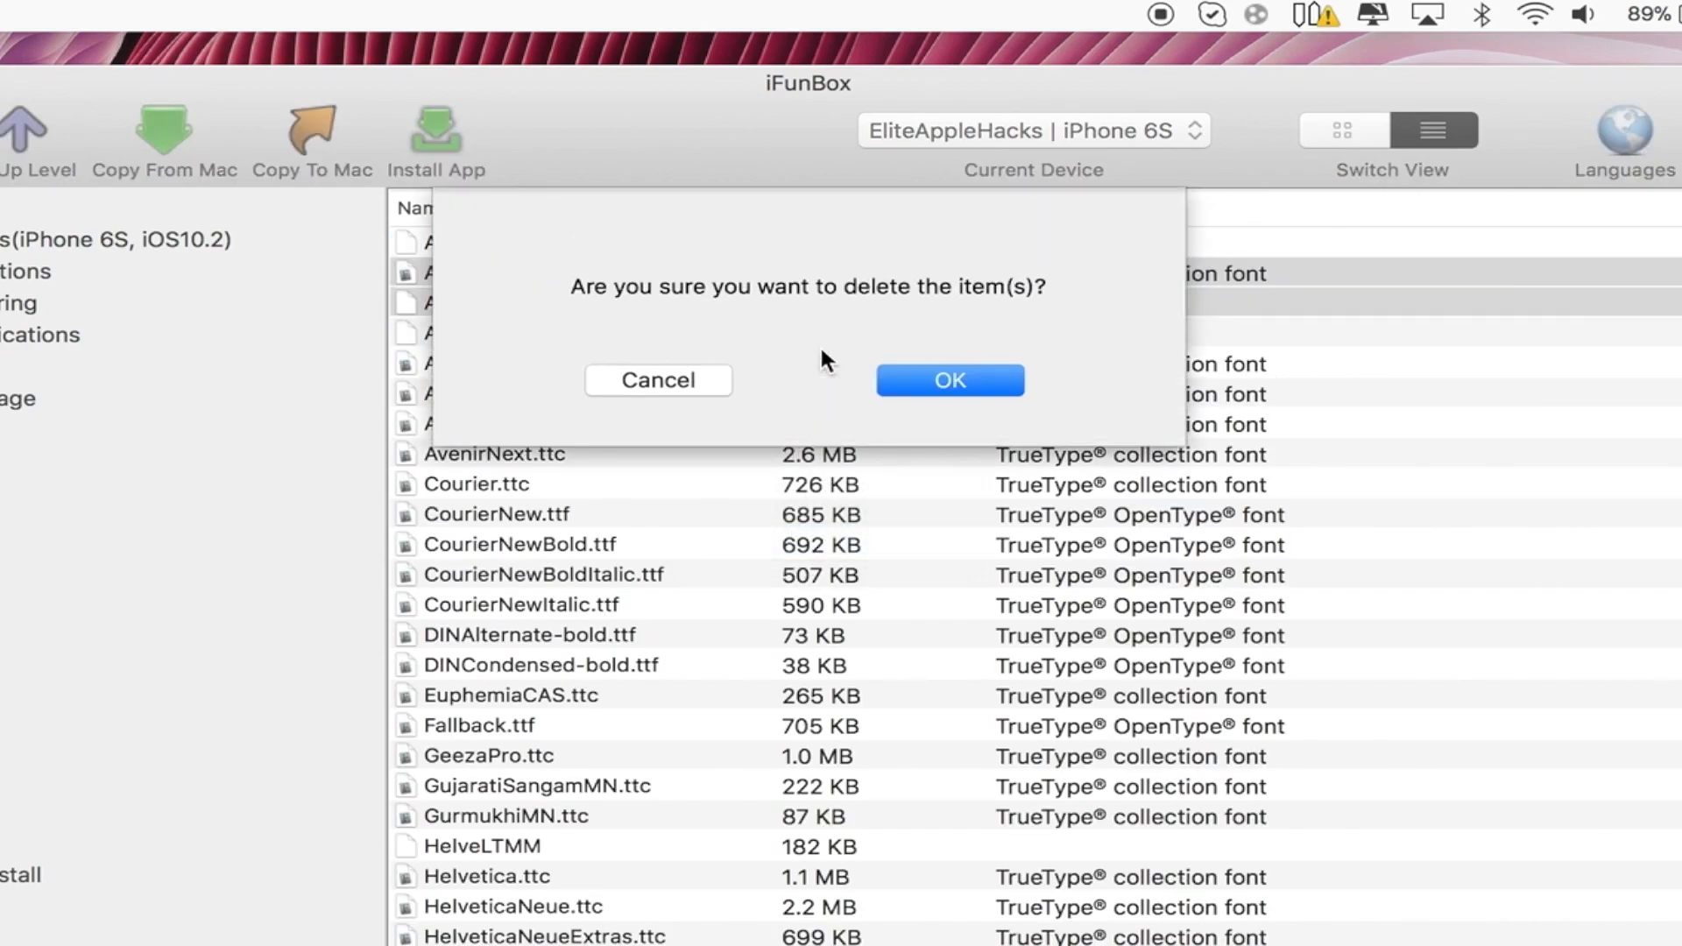
{"action": "left_click", "coordinate": [949, 380]}
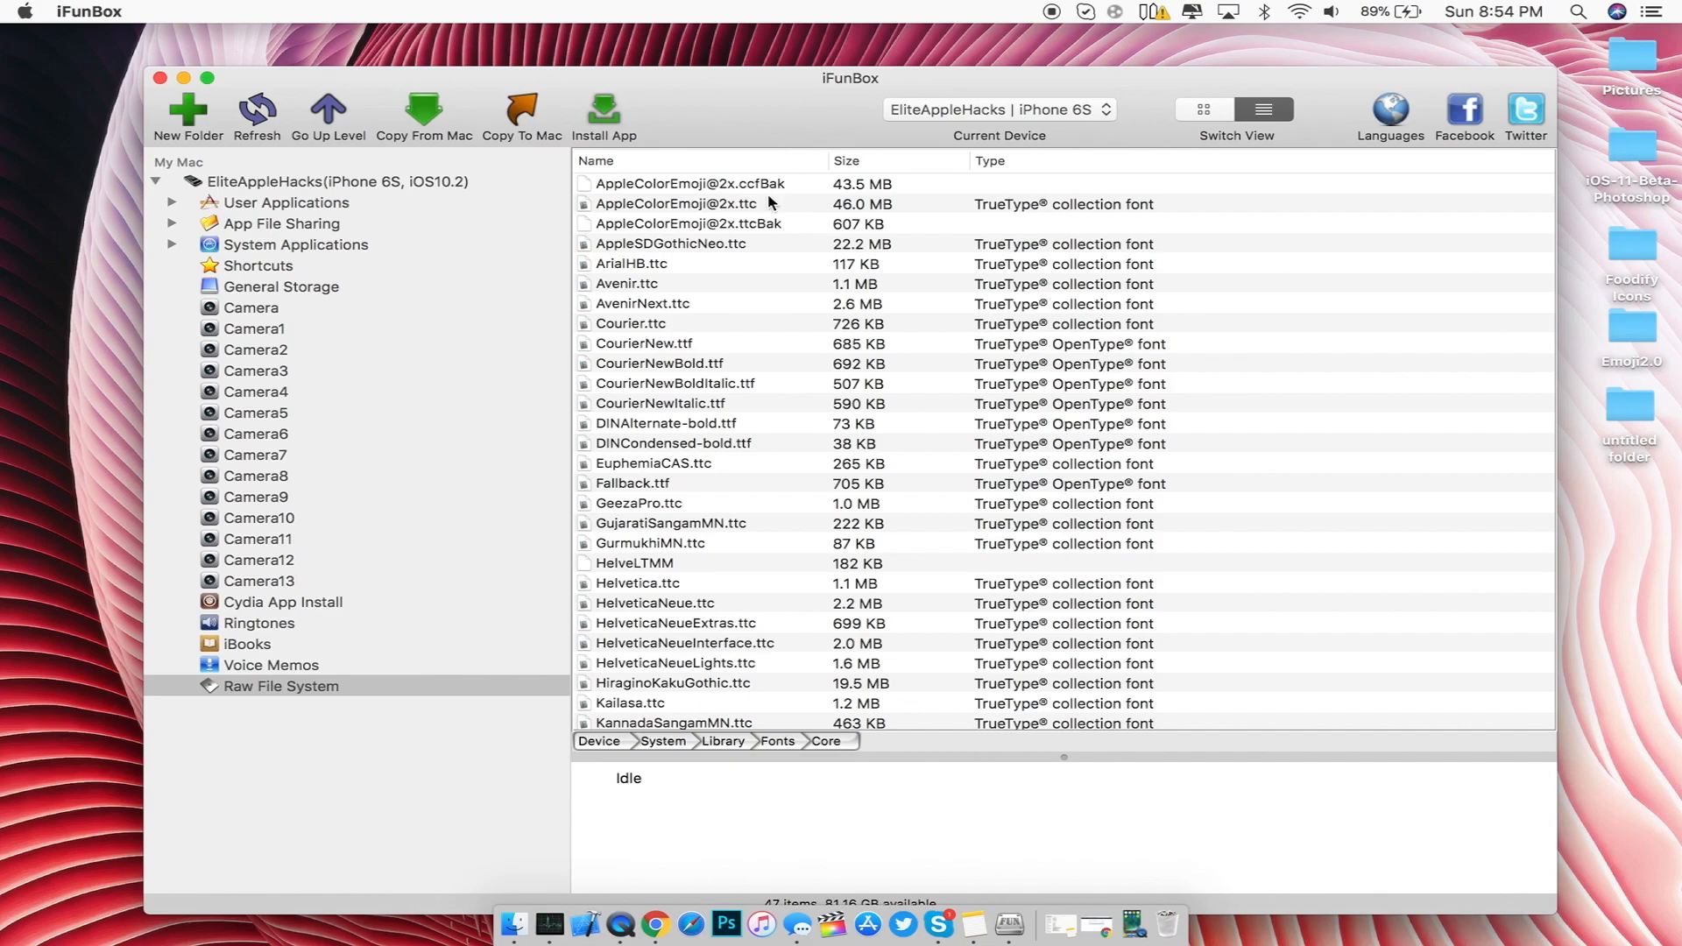
{"action": "left_click", "coordinate": [676, 203]}
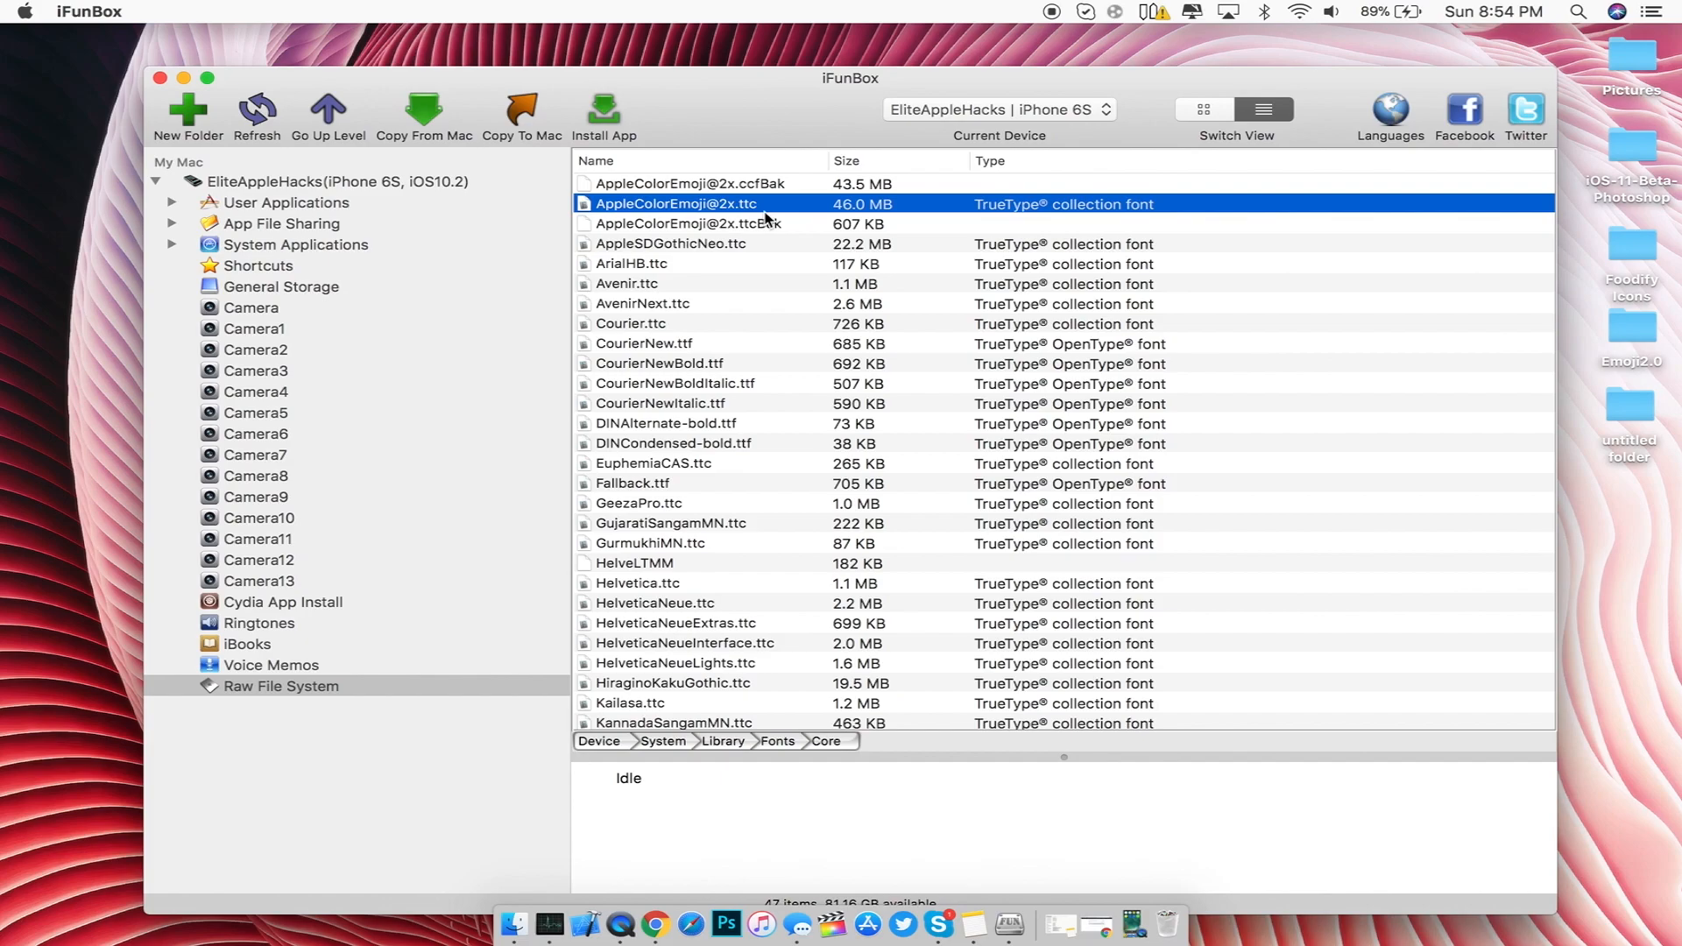
{"action": "mouse_move", "coordinate": [778, 205]}
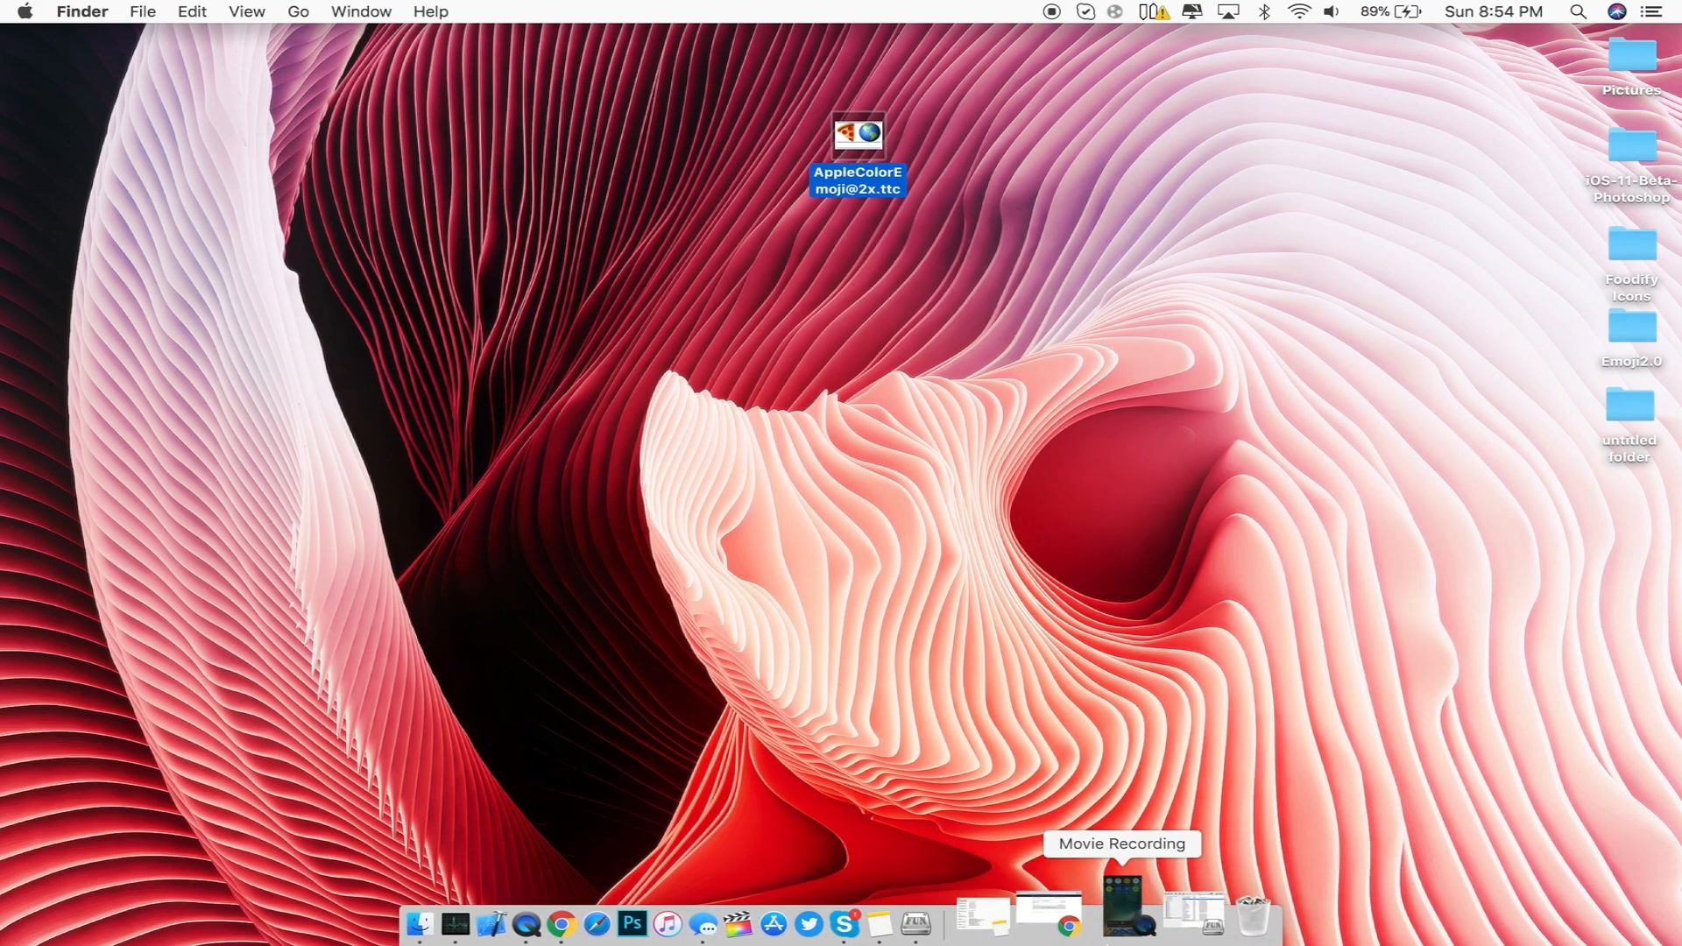
Step: Bring QuickTime's iPhone Movie Recording mirror forward from the Dock
{"action": "left_click", "coordinate": [1121, 899]}
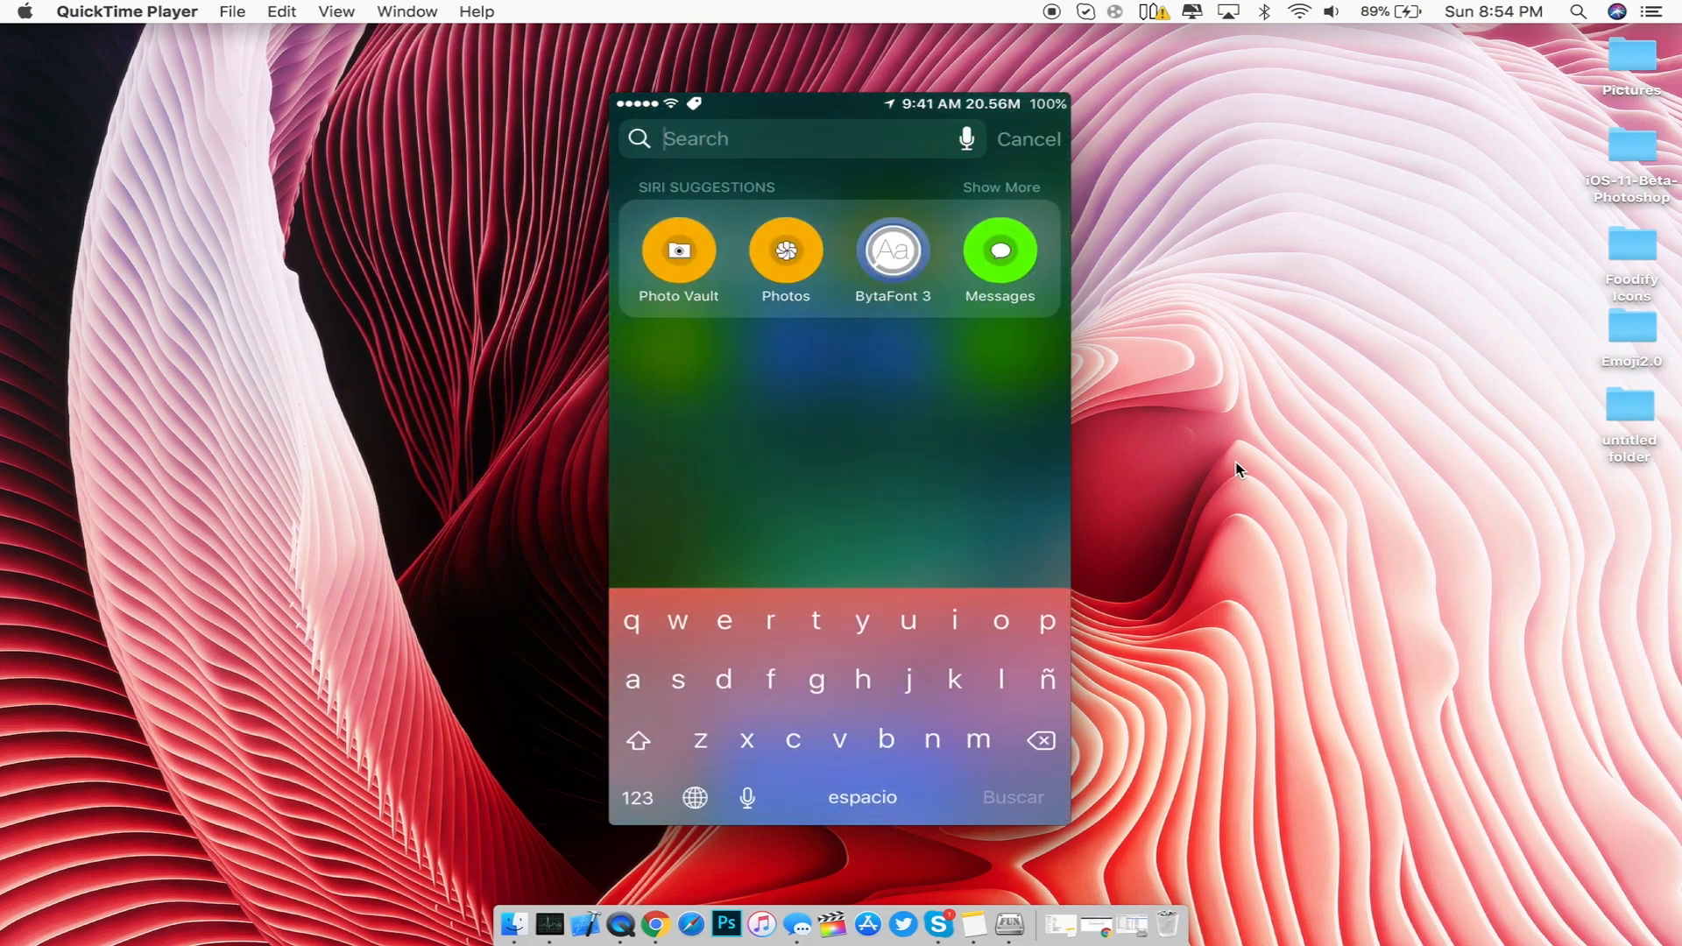
Step: View the new iOS 11.1 emojis on the mirrored keyboard, then return to iFunBox's file browser
{"action": "left_click", "coordinate": [693, 797]}
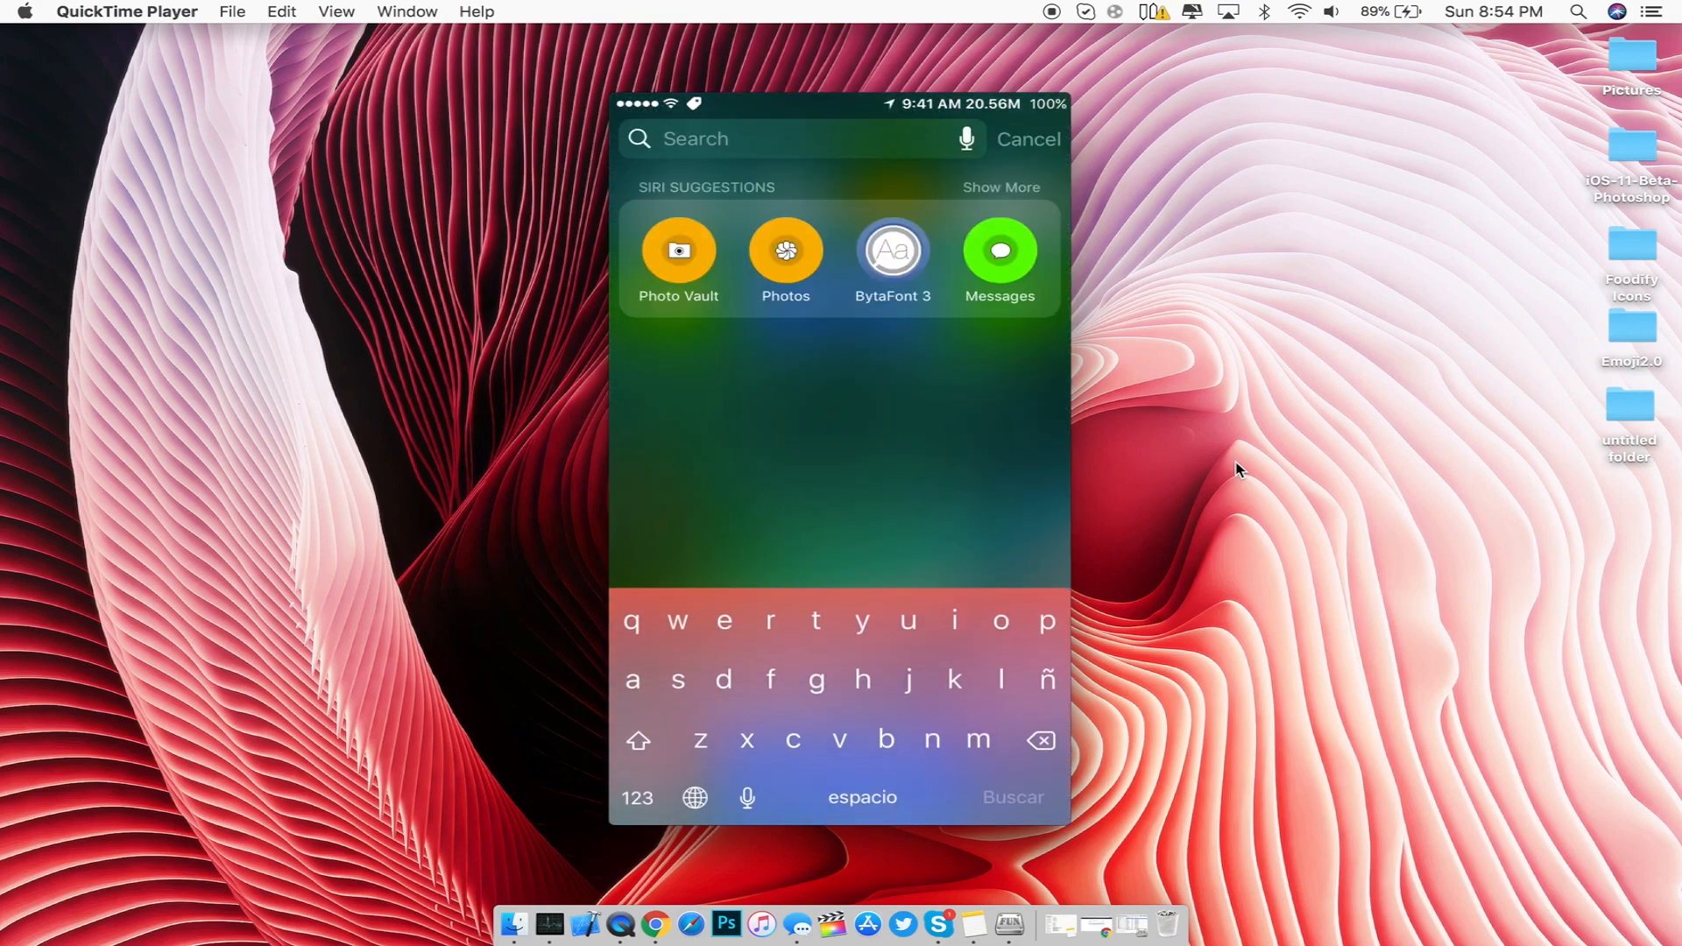
{"action": "left_click", "coordinate": [696, 797]}
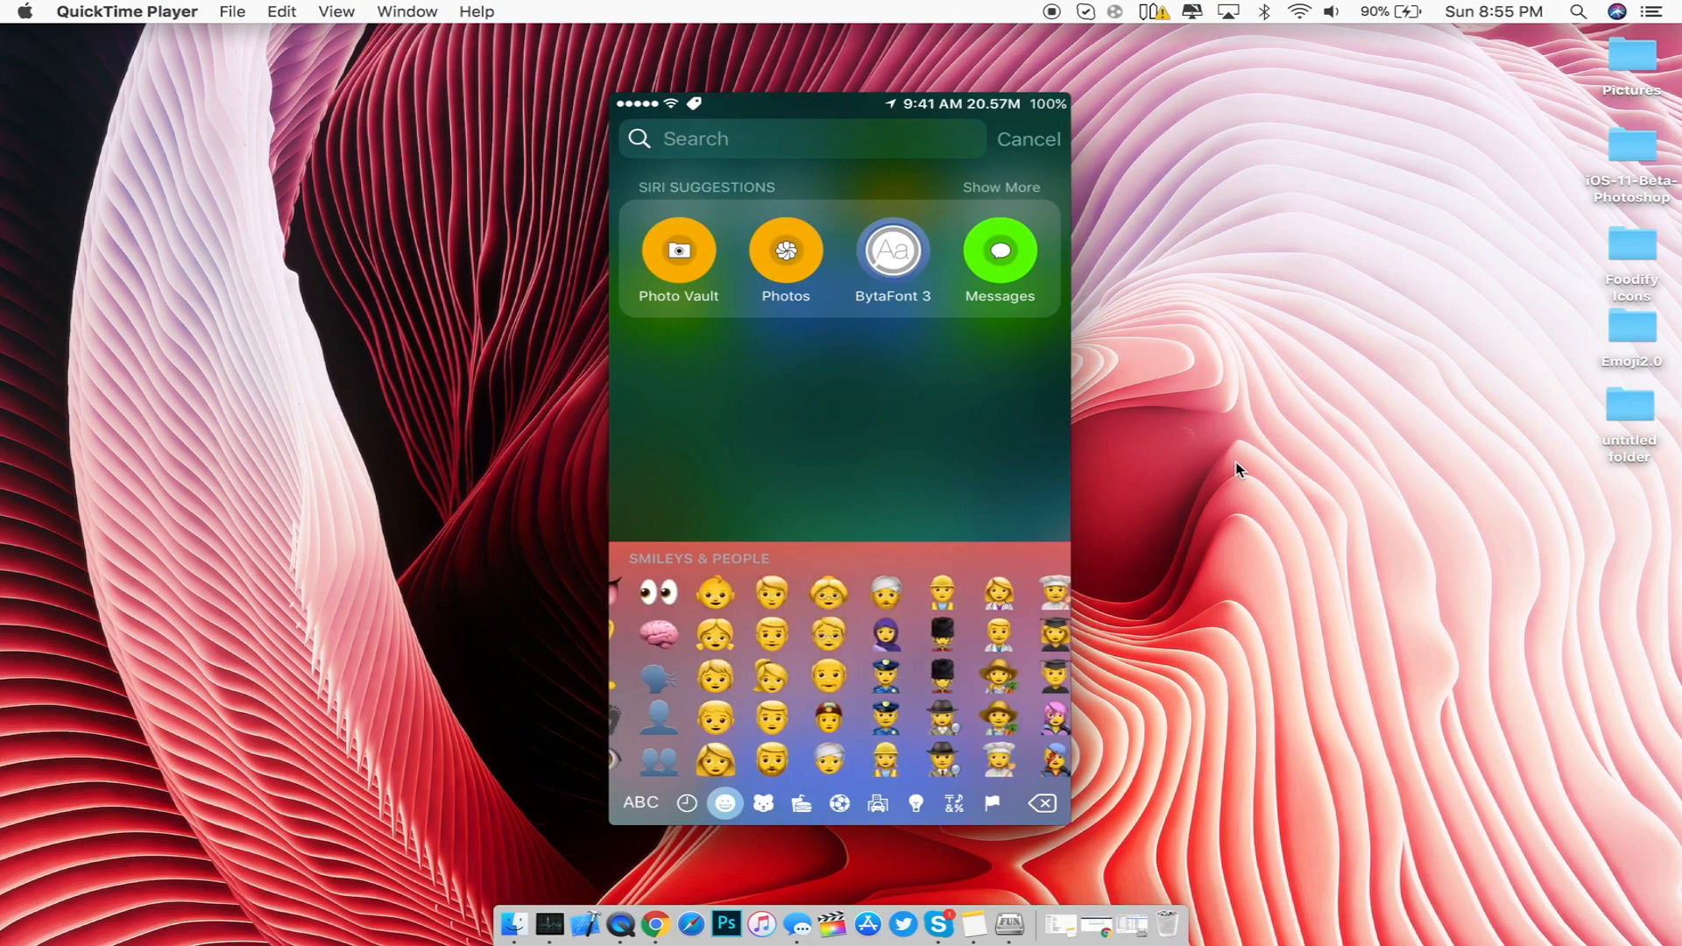
{"action": "left_click", "coordinate": [687, 802]}
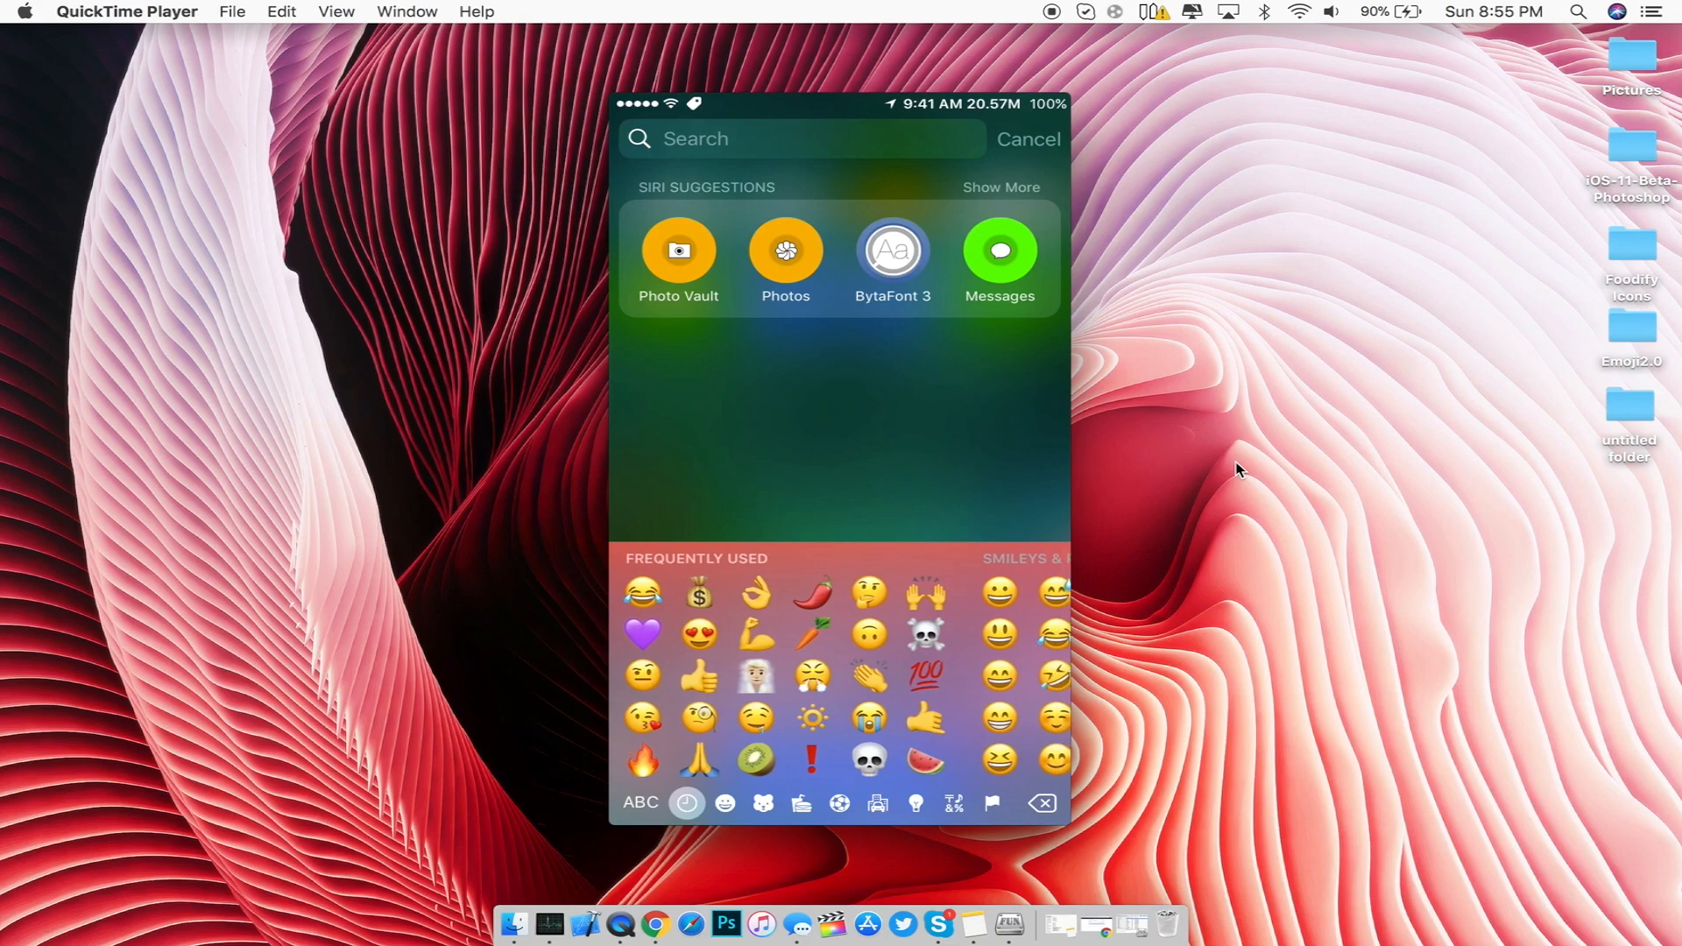
{"action": "left_click", "coordinate": [799, 139]}
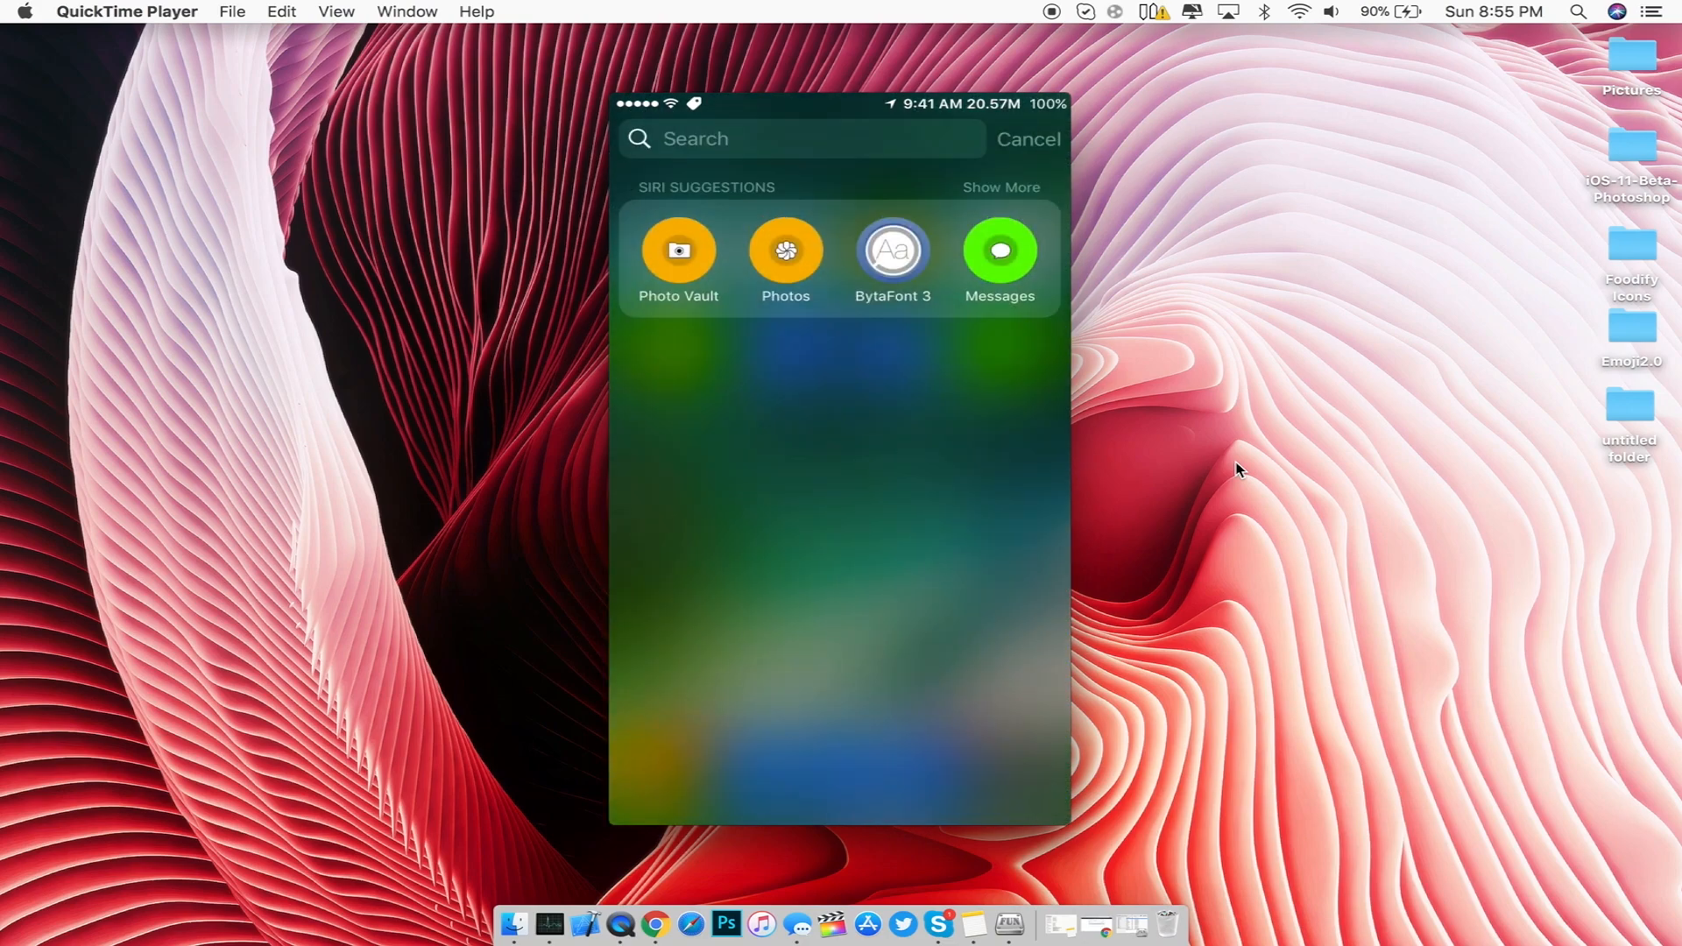
{"action": "left_click", "coordinate": [800, 138]}
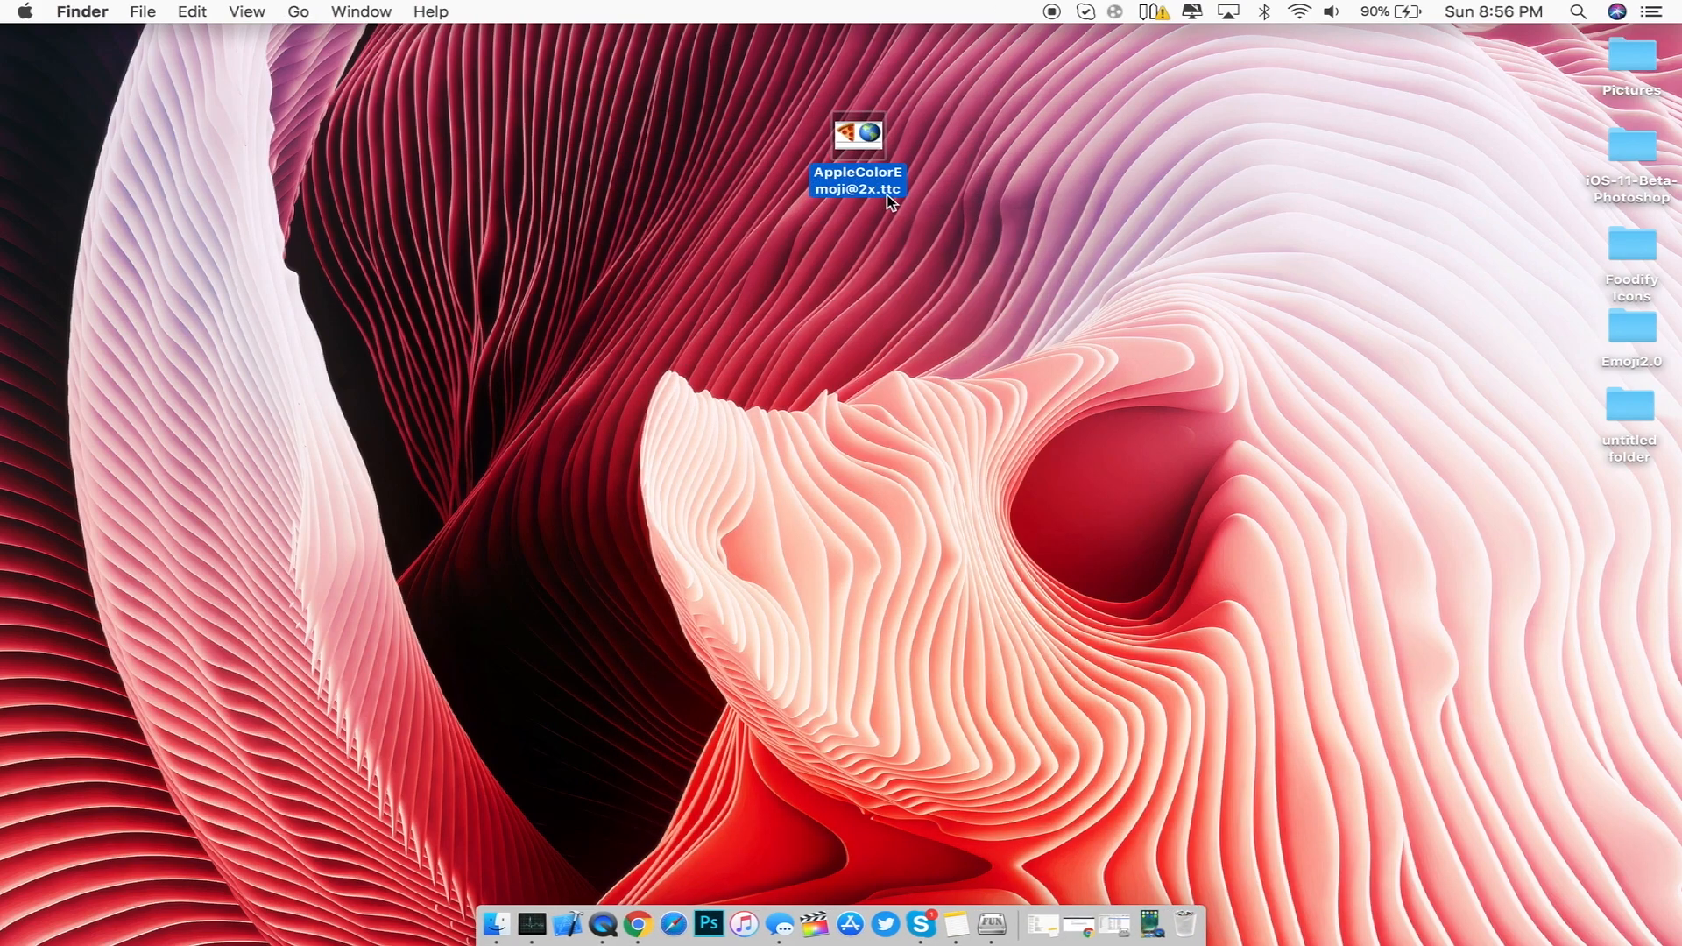
{"action": "left_click", "coordinate": [1000, 923]}
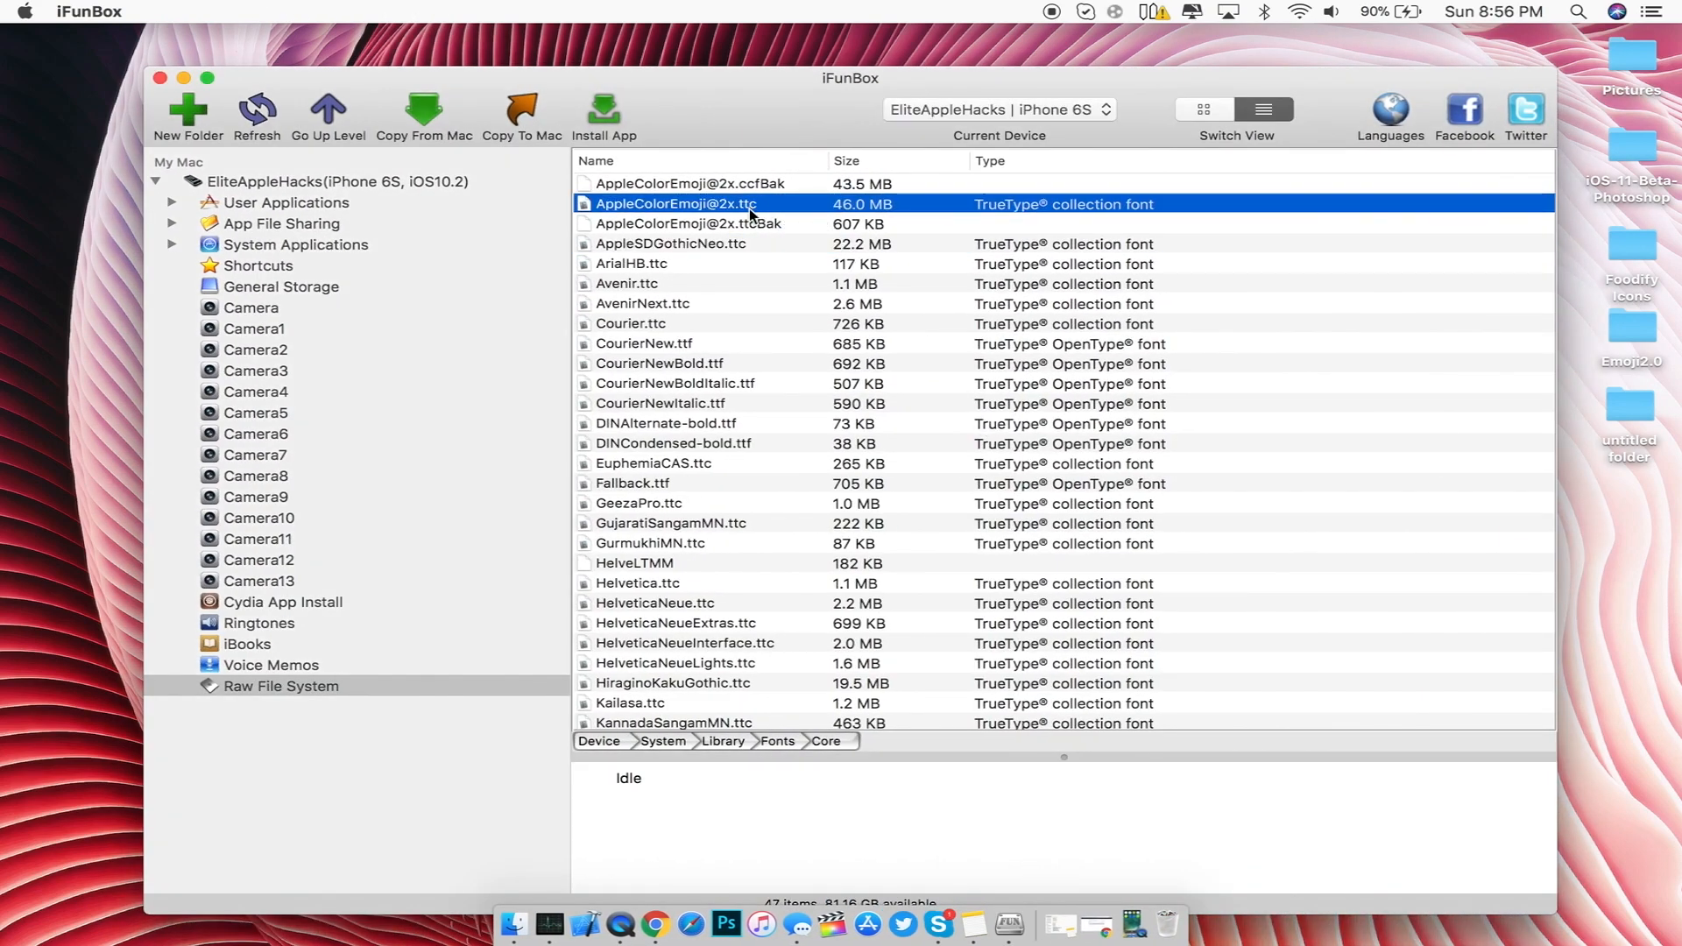
{"action": "mouse_move", "coordinate": [775, 214]}
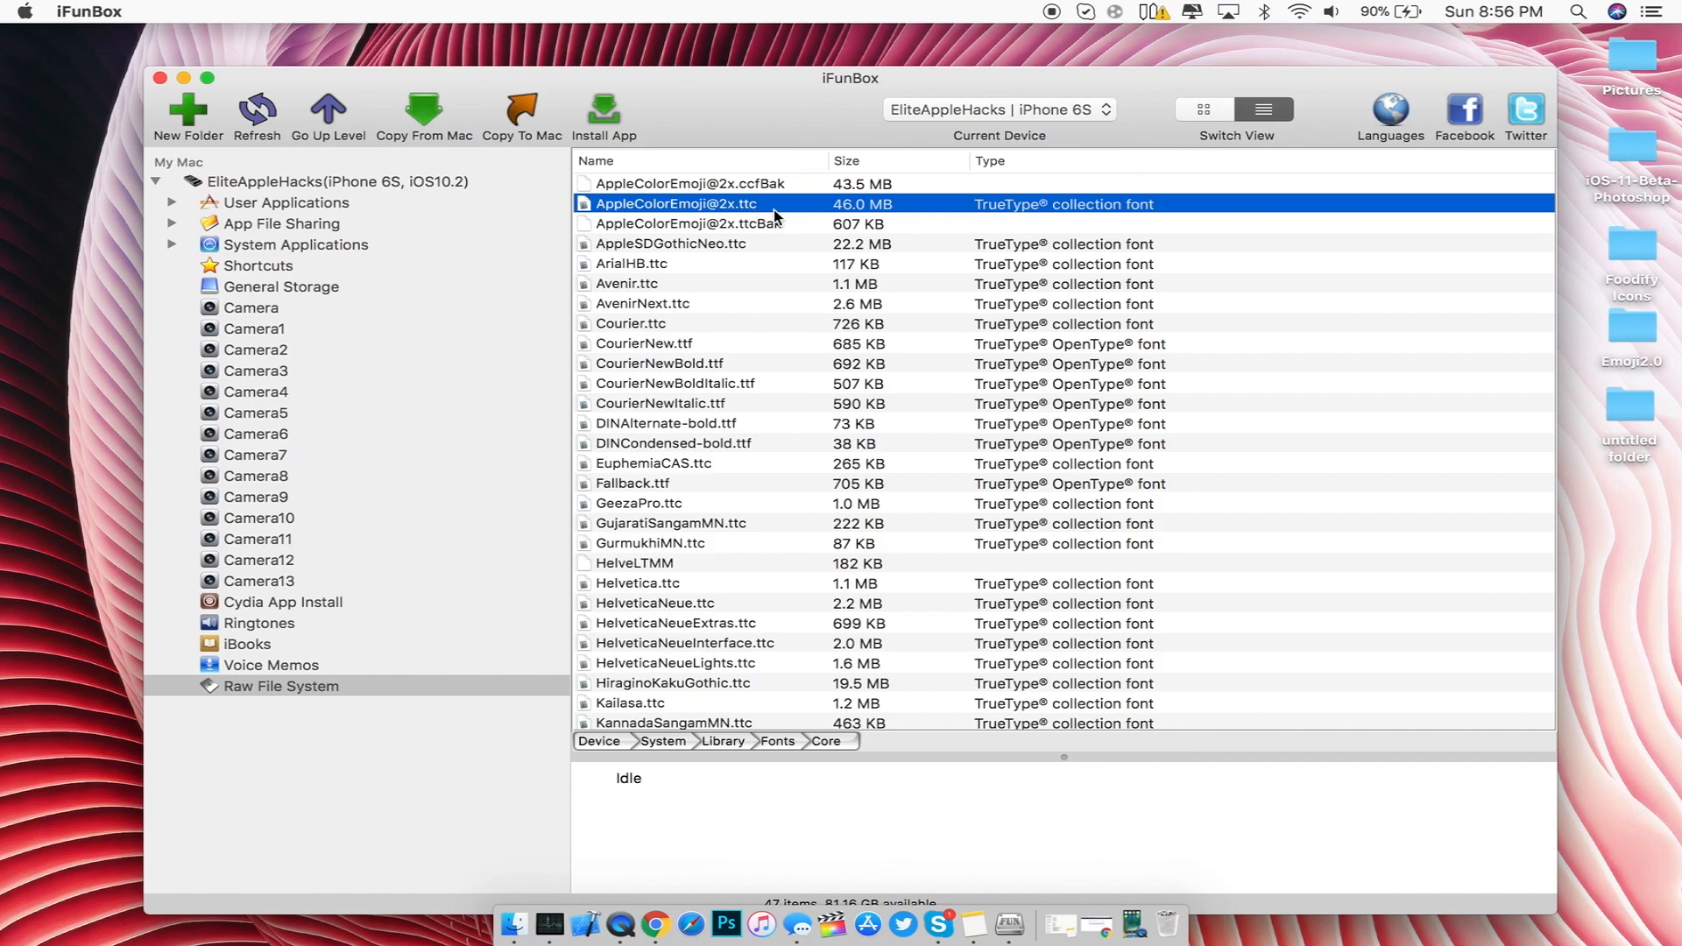
{"action": "left_click", "coordinate": [690, 184]}
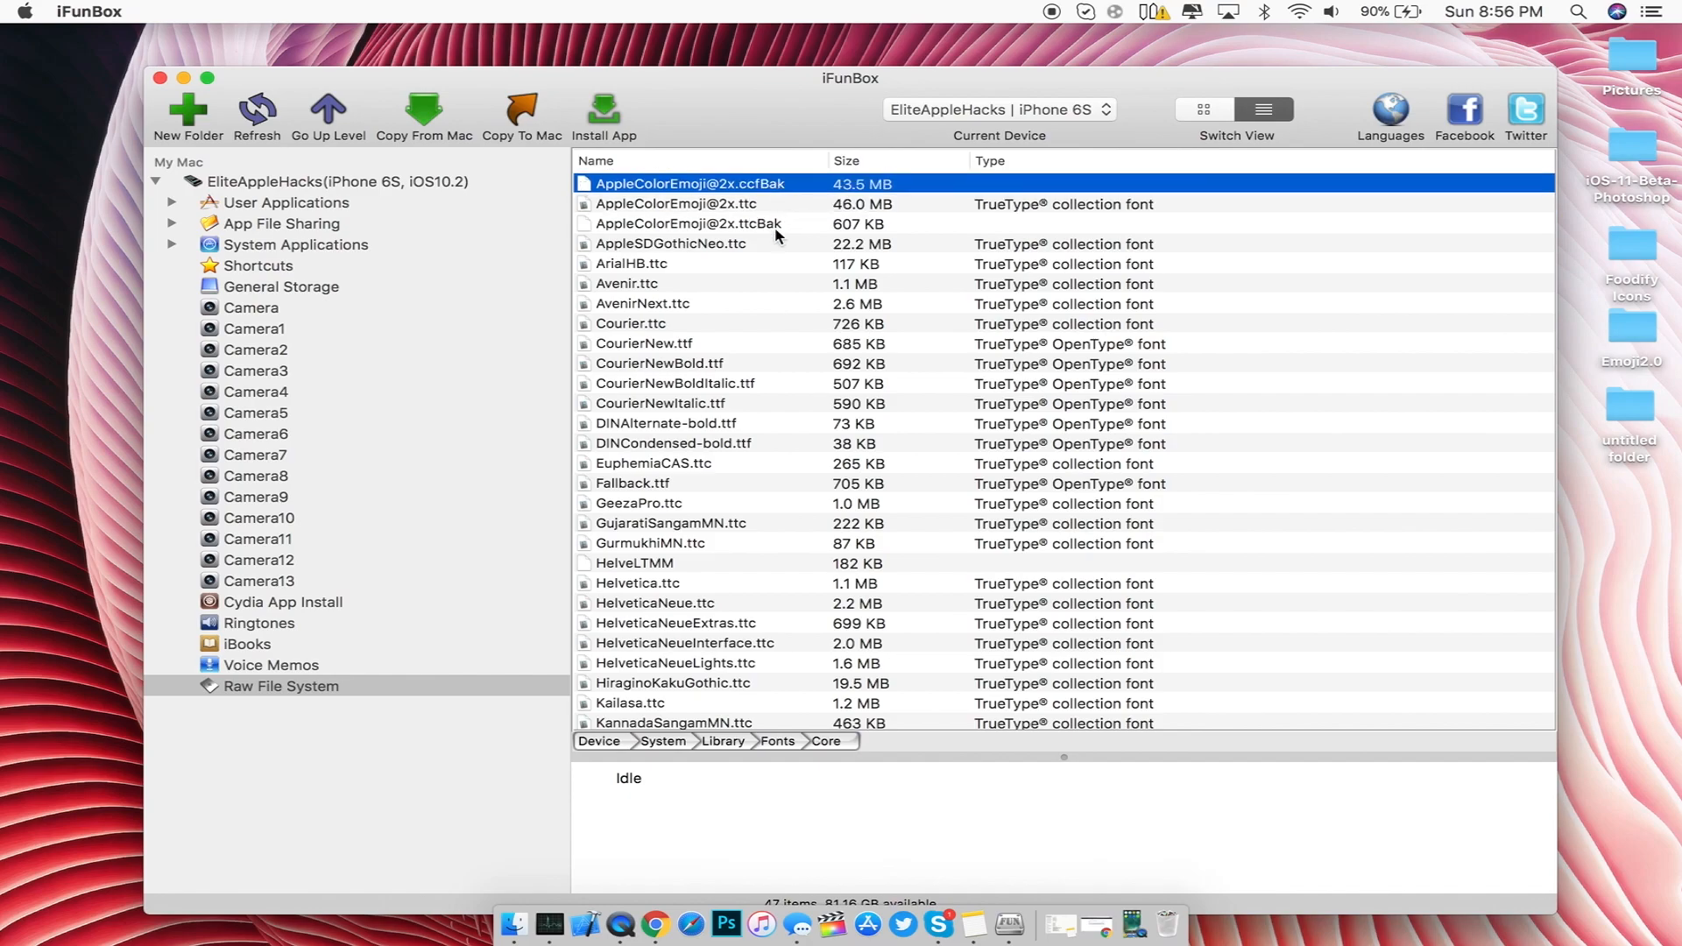
{"action": "mouse_move", "coordinate": [783, 193]}
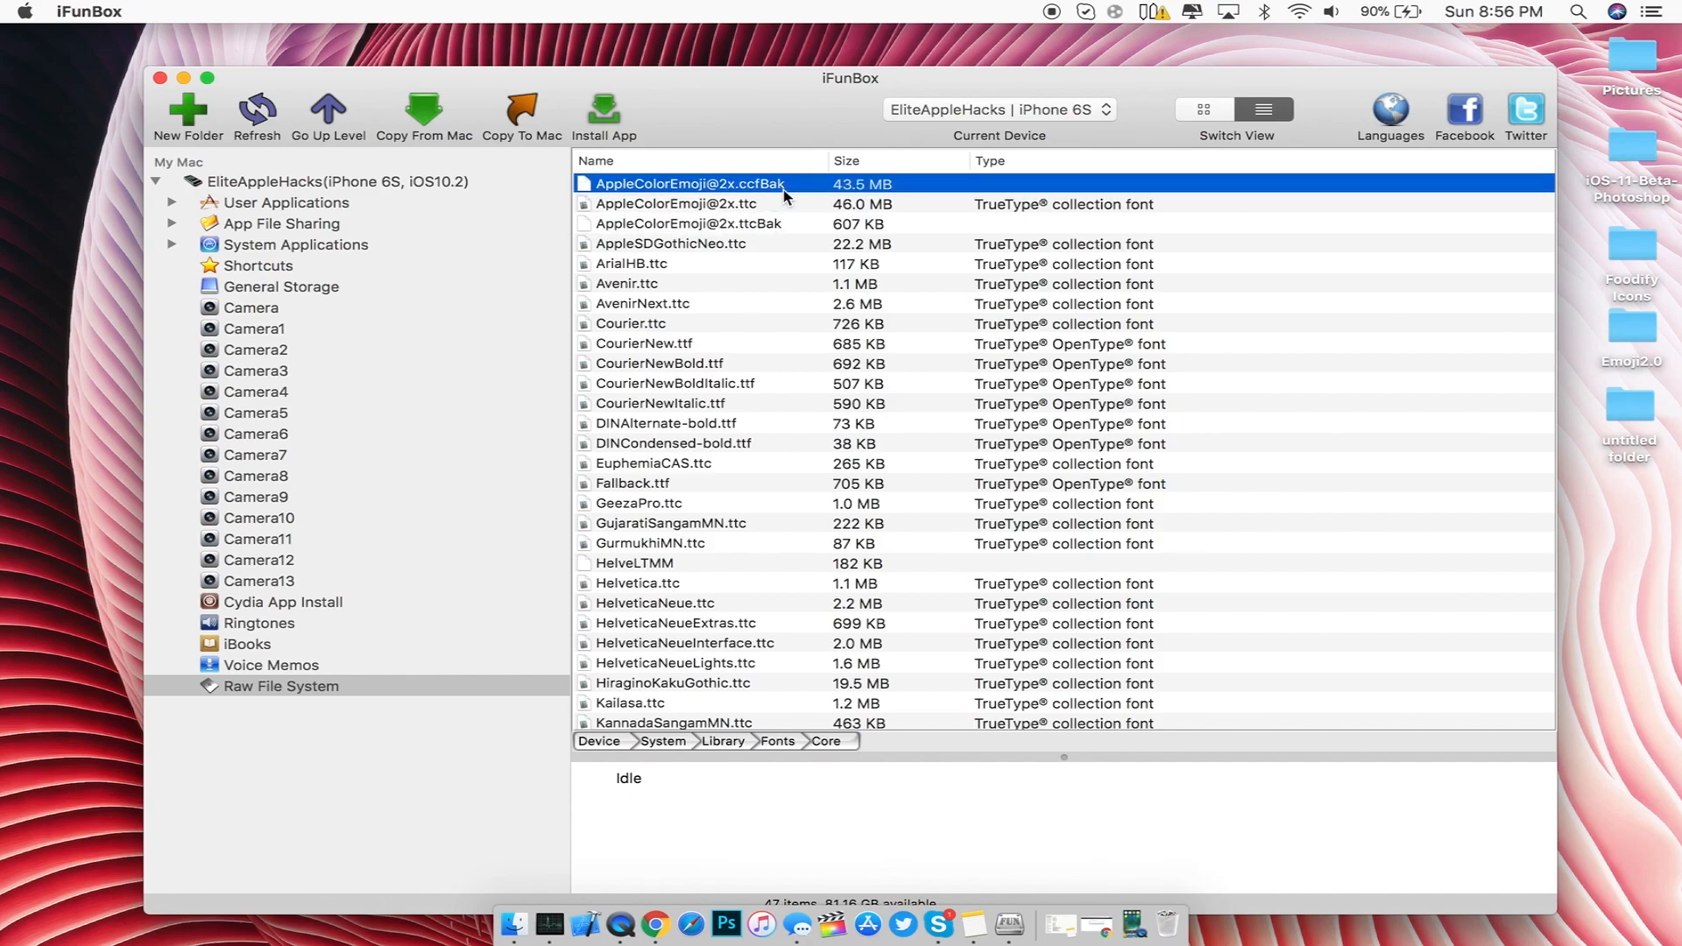